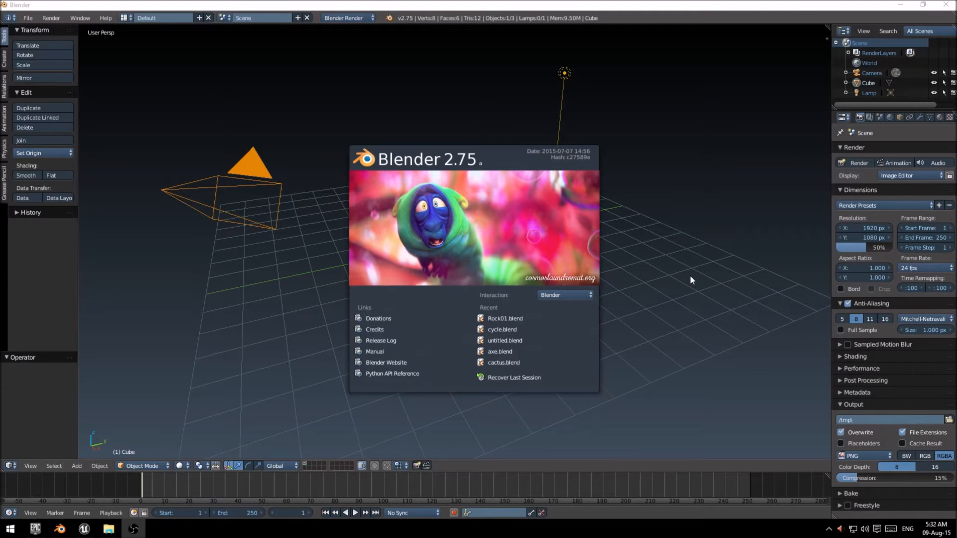
{"action": "mouse_move", "coordinate": [492, 174]}
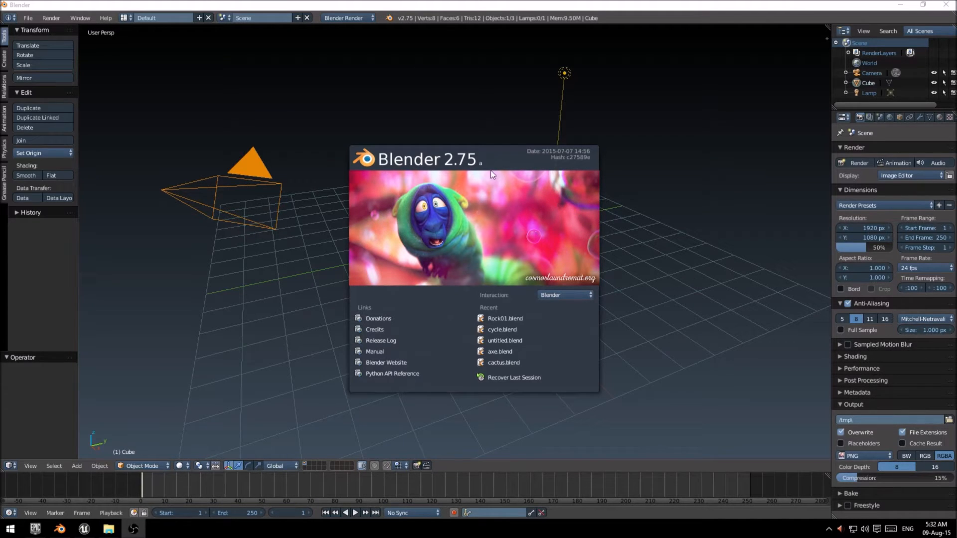
- Close the Blender 2.75 splash screen to reveal the default cube, camera and lamp
{"action": "left_click", "coordinate": [516, 98]}
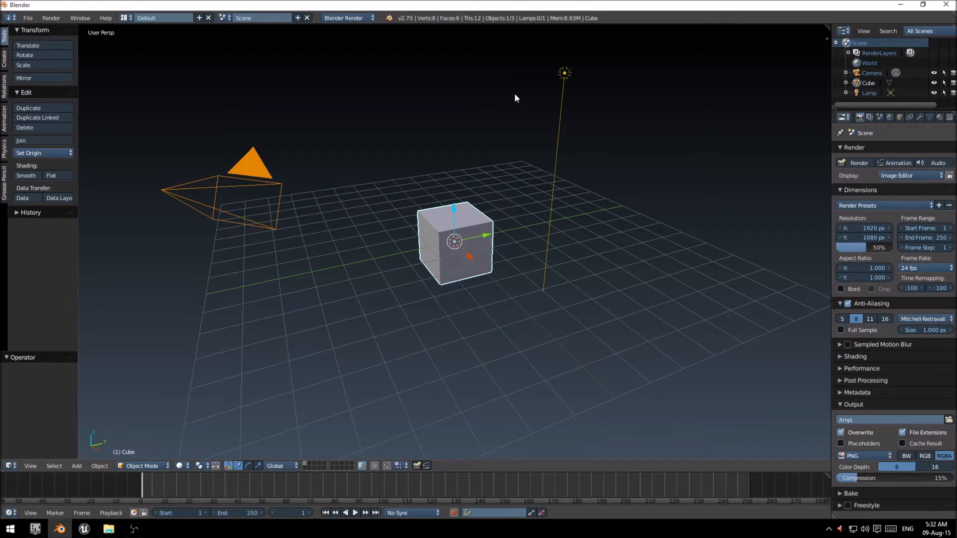
{"action": "mouse_move", "coordinate": [400, 219]}
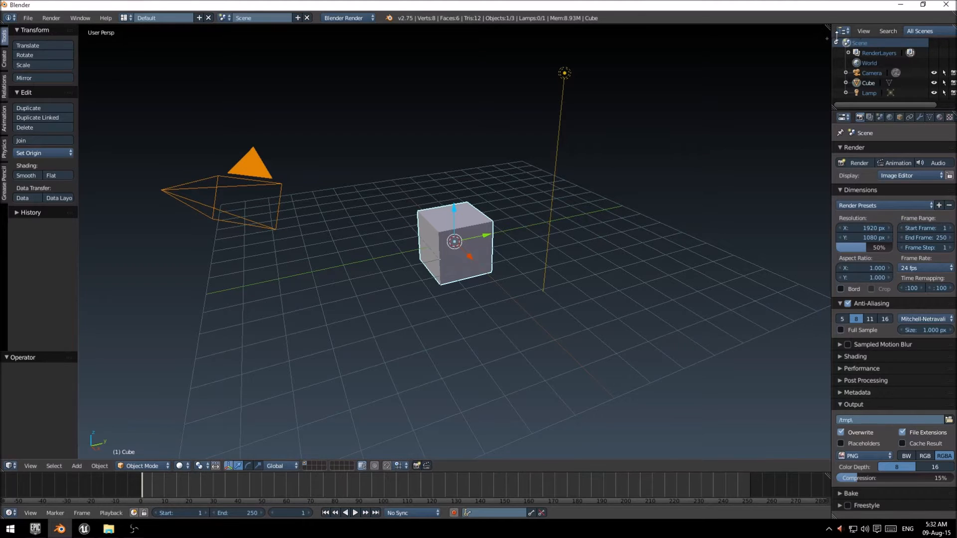
{"action": "key", "text": "N"}
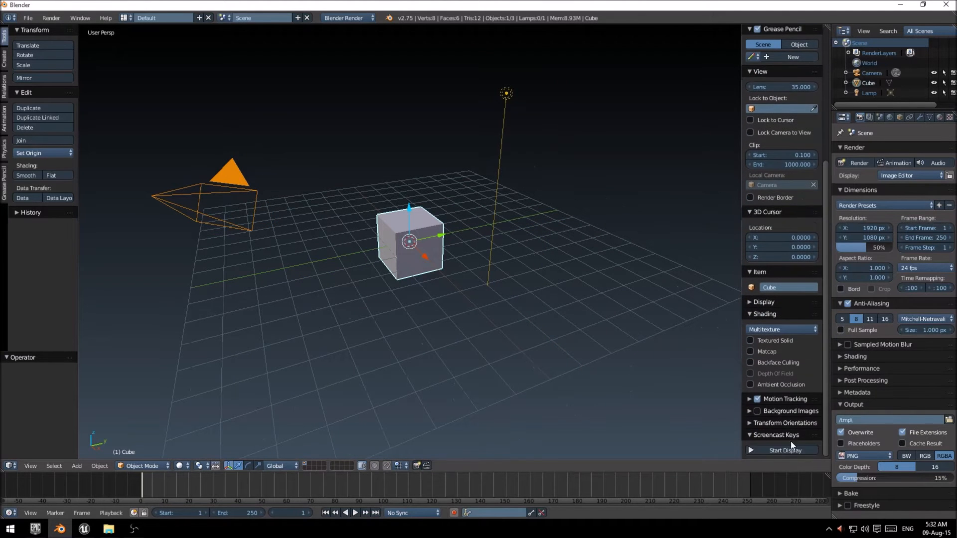
{"action": "left_click", "coordinate": [781, 450]}
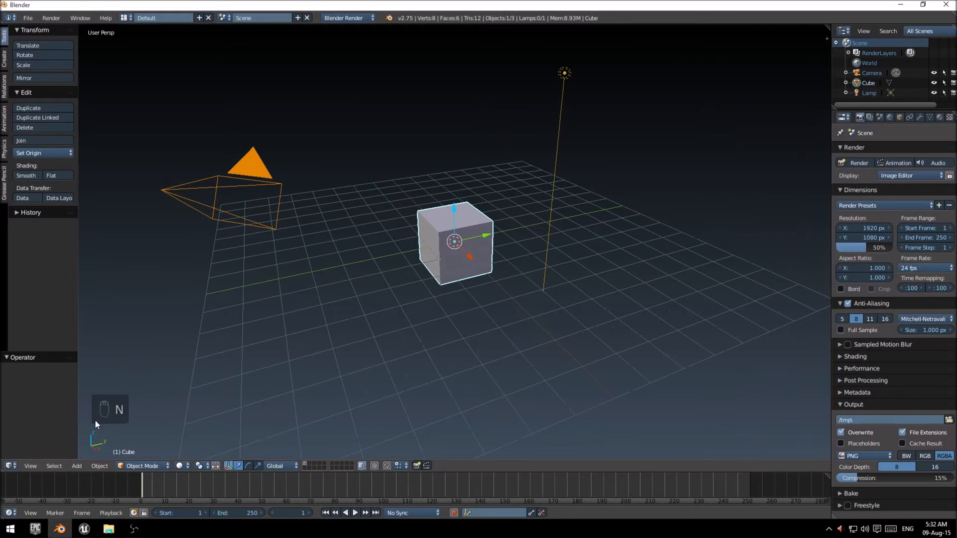
{"action": "mouse_move", "coordinate": [469, 200]}
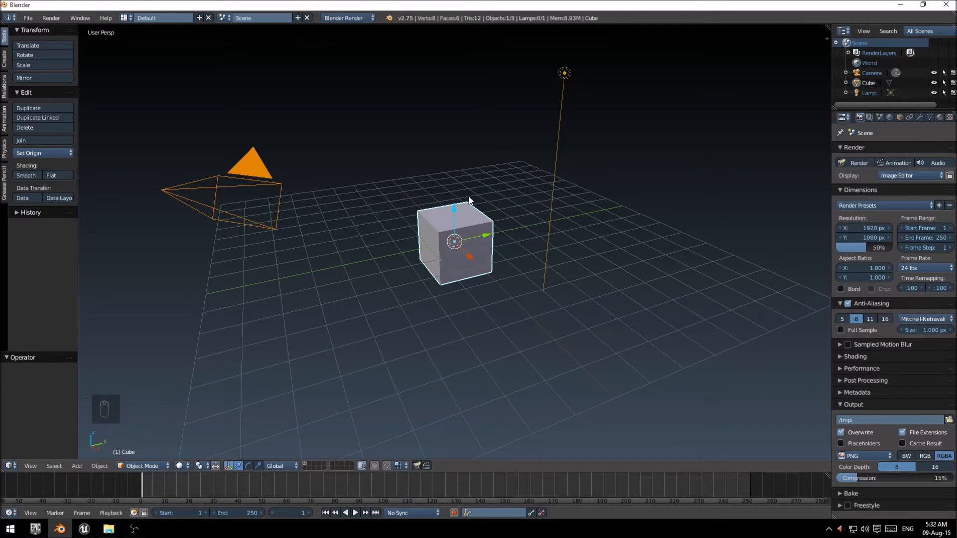
- Delete the cube, camera and lamp, and set the render frame rate to 30 fps
{"action": "key", "text": "a"}
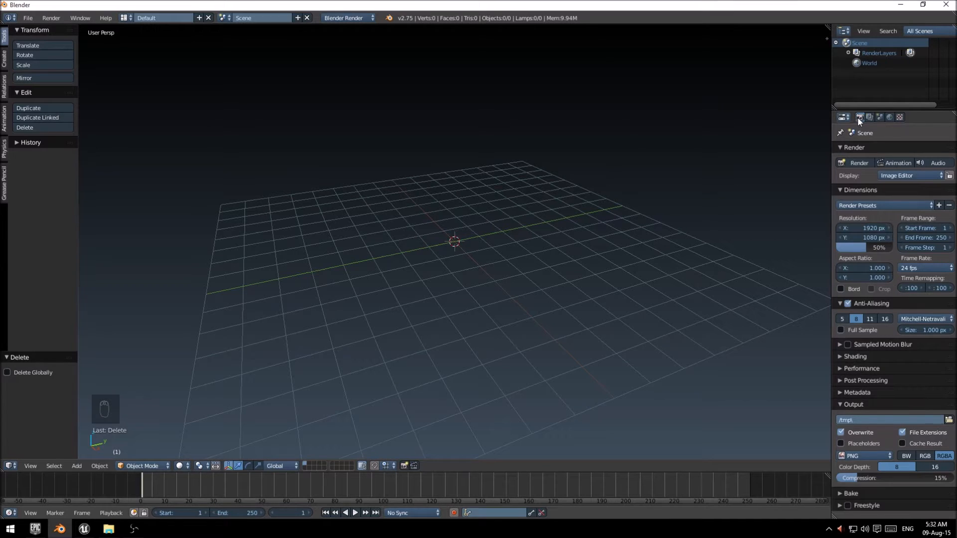
{"action": "mouse_move", "coordinate": [920, 287]}
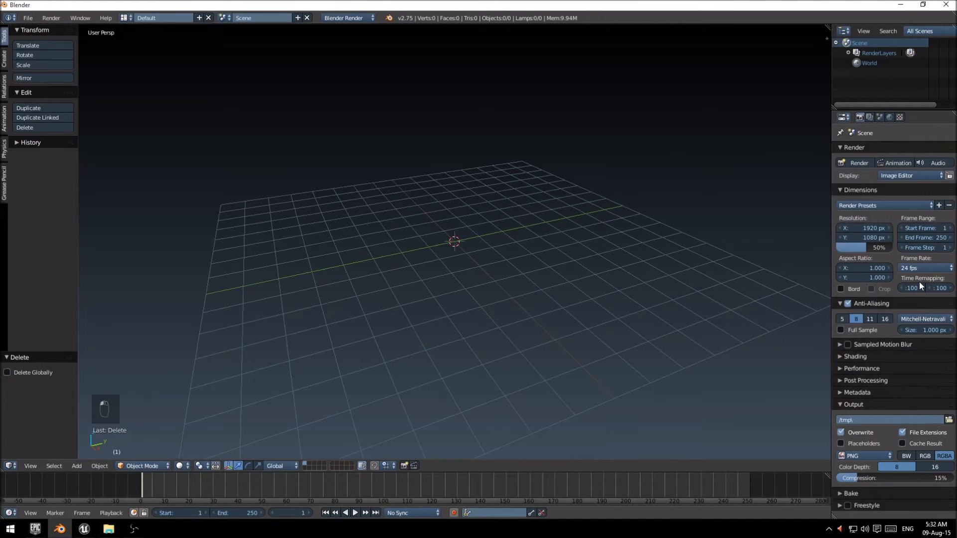
{"action": "left_click", "coordinate": [925, 267]}
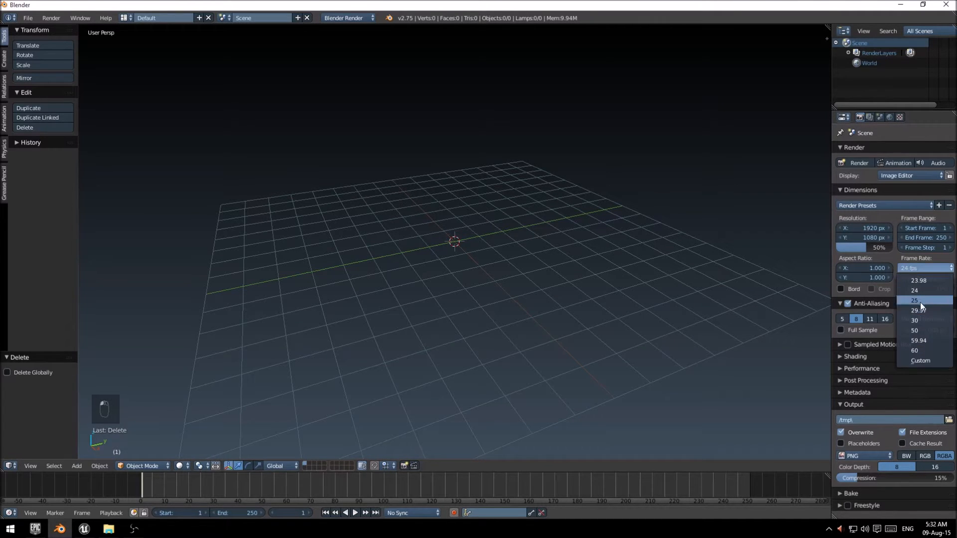
{"action": "left_click", "coordinate": [914, 320]}
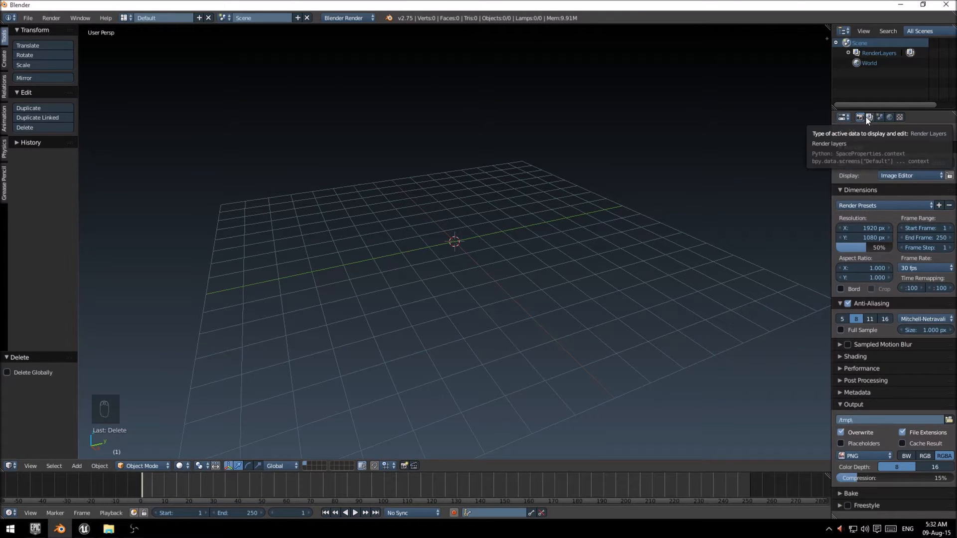
{"action": "mouse_move", "coordinate": [880, 117]}
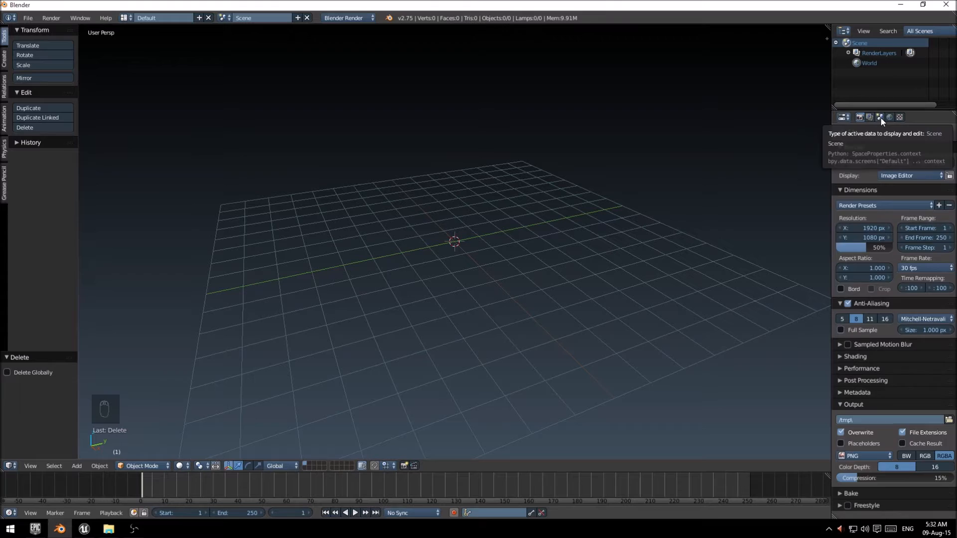
- Set the scene units to Metric in Scene properties
{"action": "left_click", "coordinate": [879, 117]}
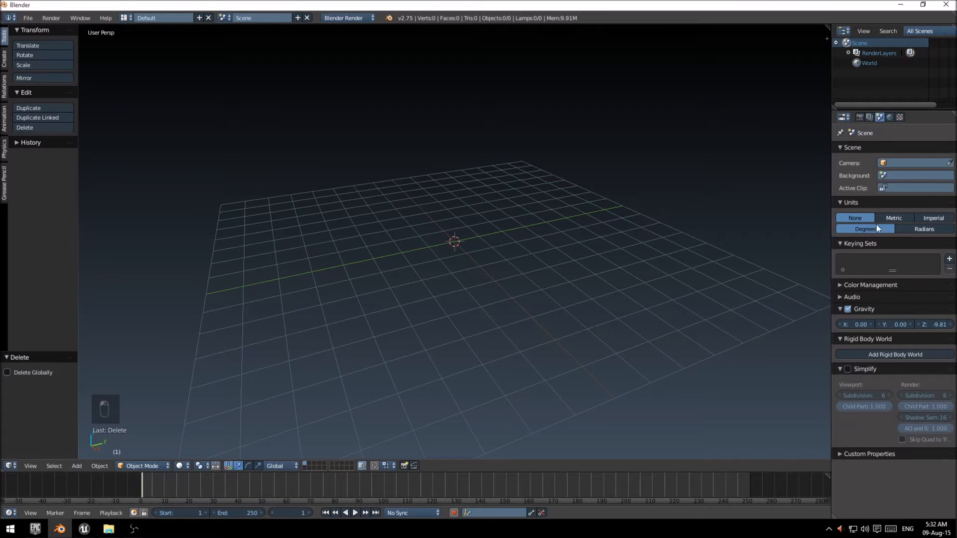
{"action": "left_click", "coordinate": [893, 218]}
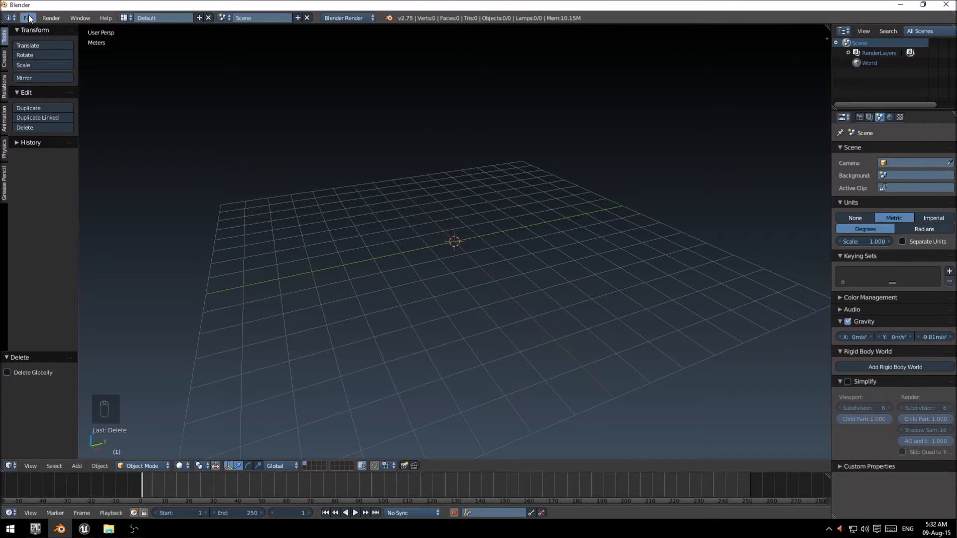
{"action": "left_click", "coordinate": [25, 17]}
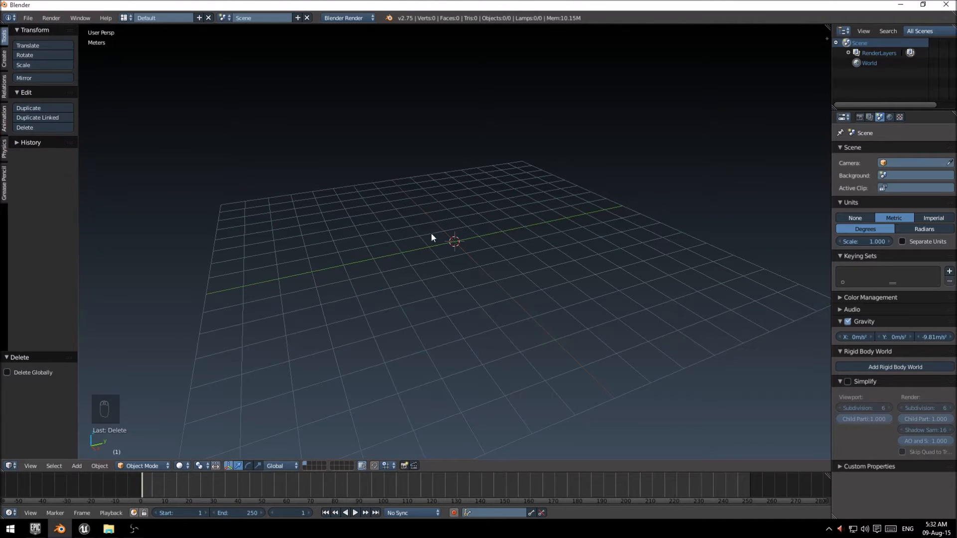
{"action": "mouse_move", "coordinate": [269, 182]}
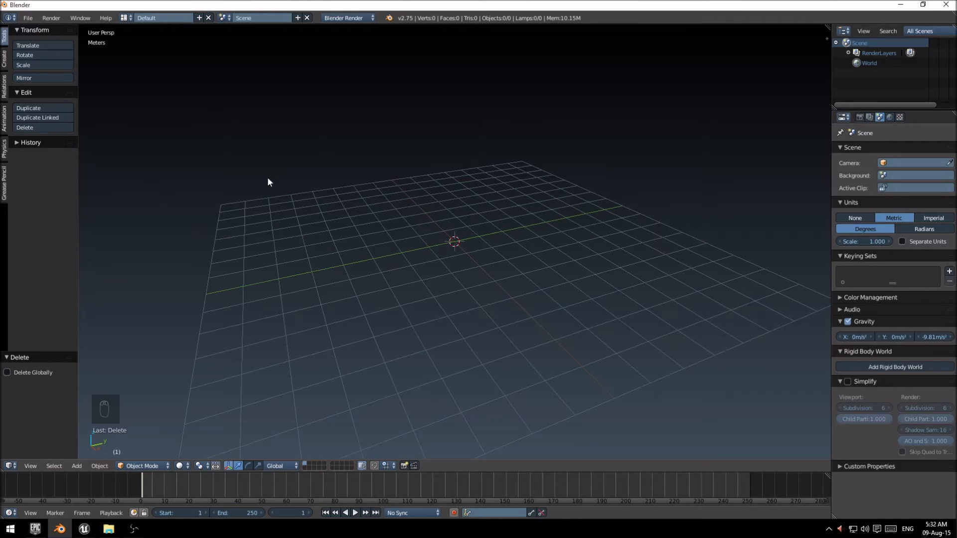
{"action": "mouse_move", "coordinate": [488, 166]}
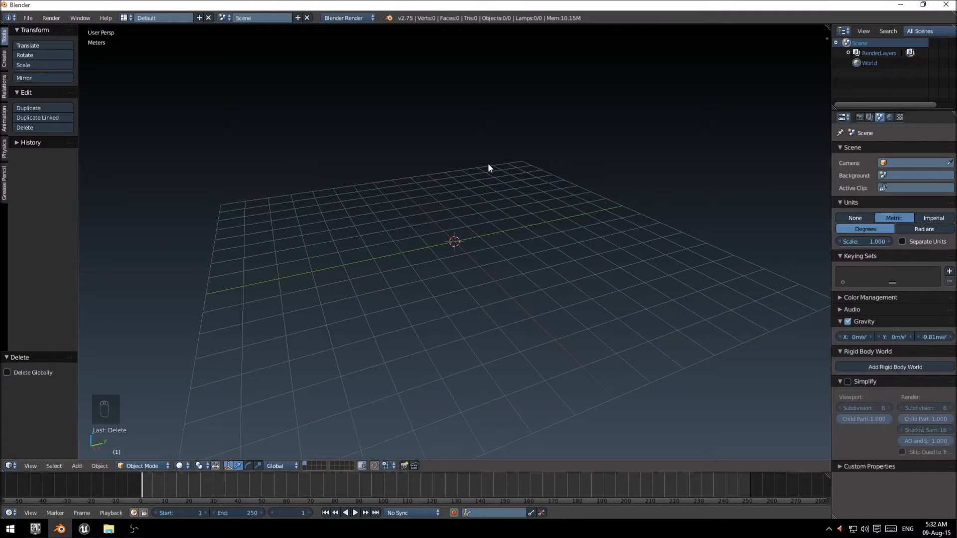
{"action": "mouse_move", "coordinate": [449, 202]}
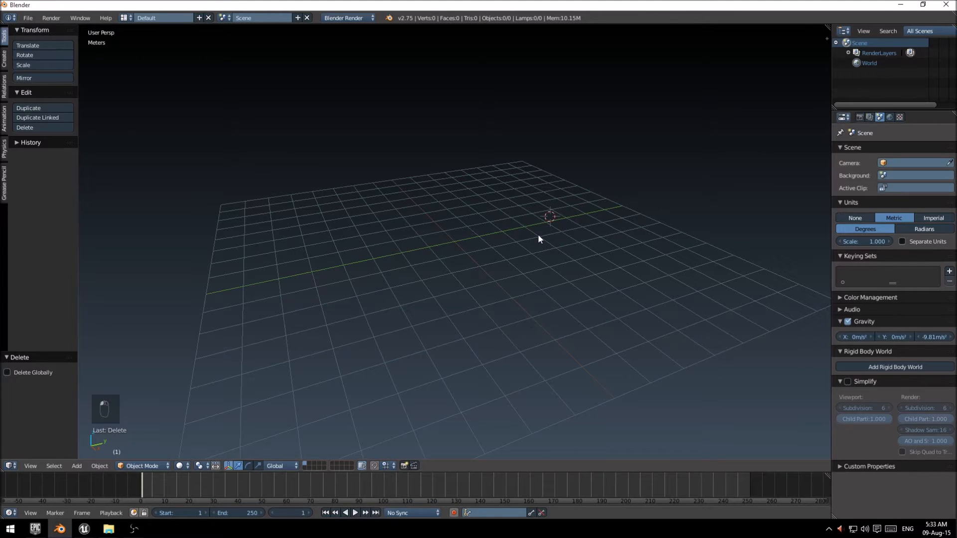
- Add a cube off-center and start deleting it
{"action": "key", "text": "shift+a"}
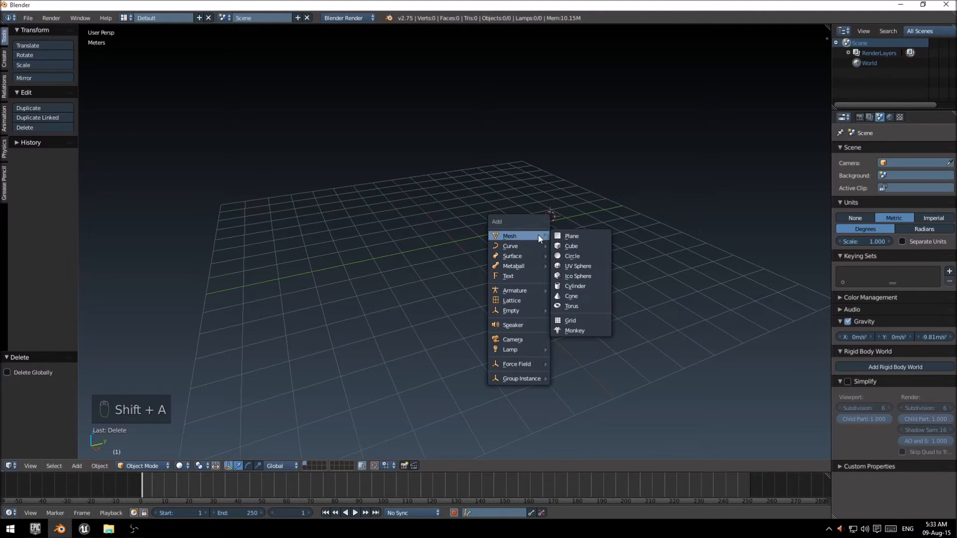
{"action": "left_click", "coordinate": [571, 246]}
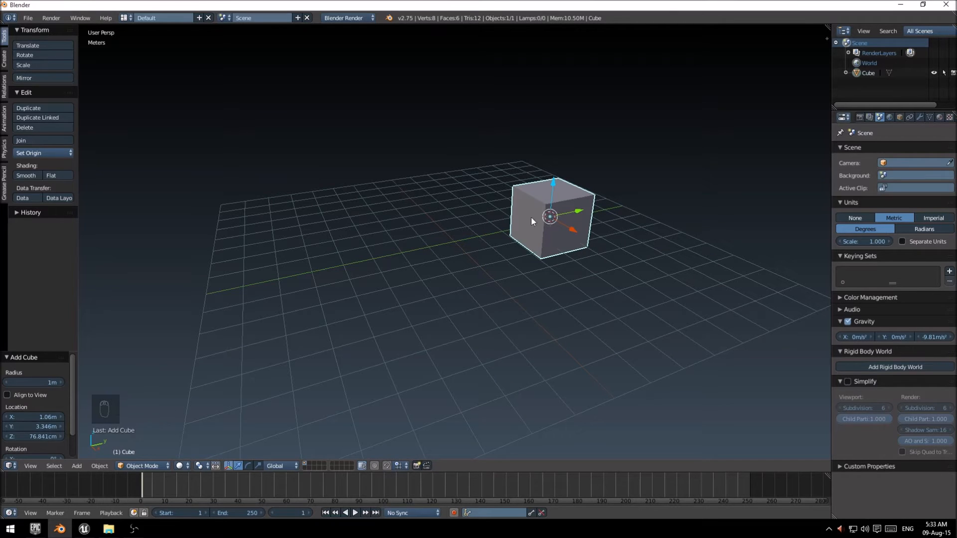
{"action": "mouse_move", "coordinate": [550, 230]}
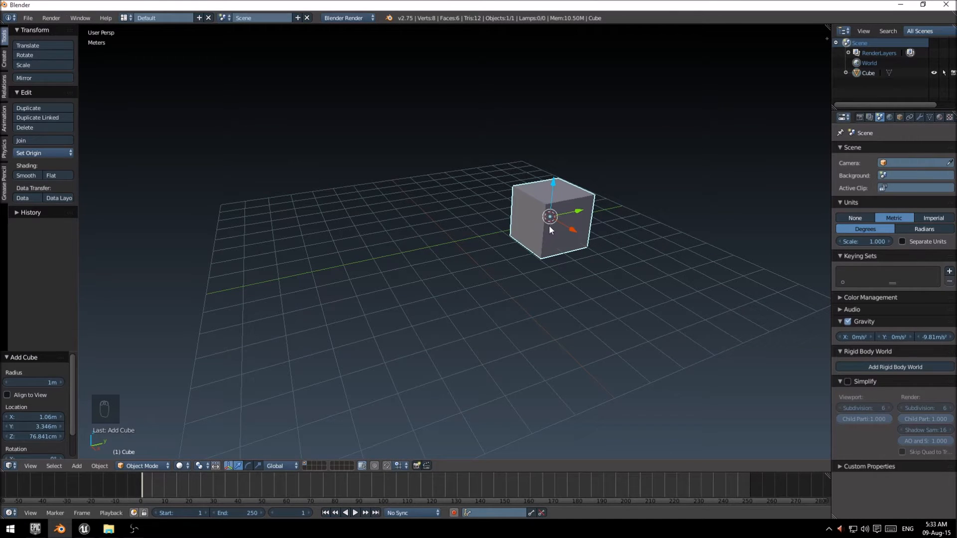
{"action": "key", "text": "Delete"}
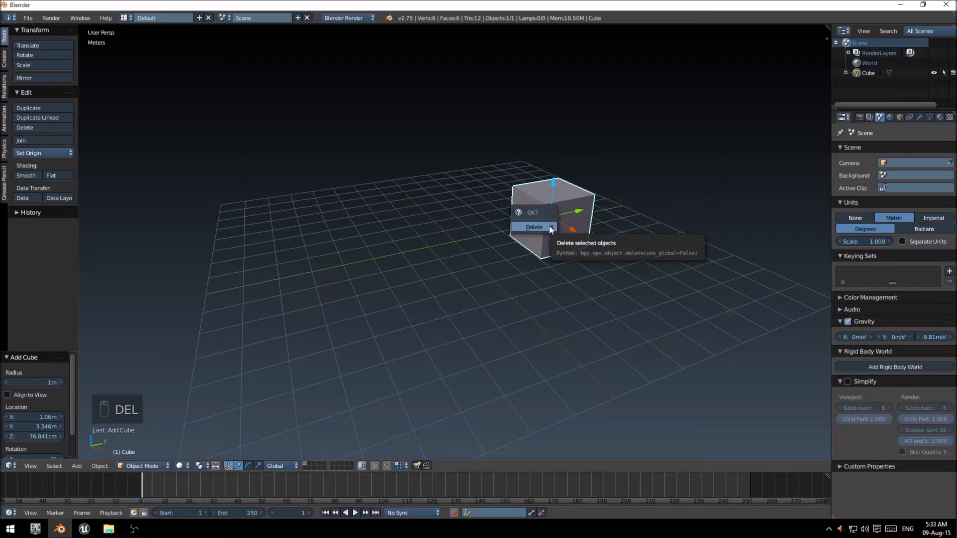
- Confirm the deletion, recentre the 3D cursor with Shift+C, and add a cube at the origin
{"action": "left_click", "coordinate": [533, 227]}
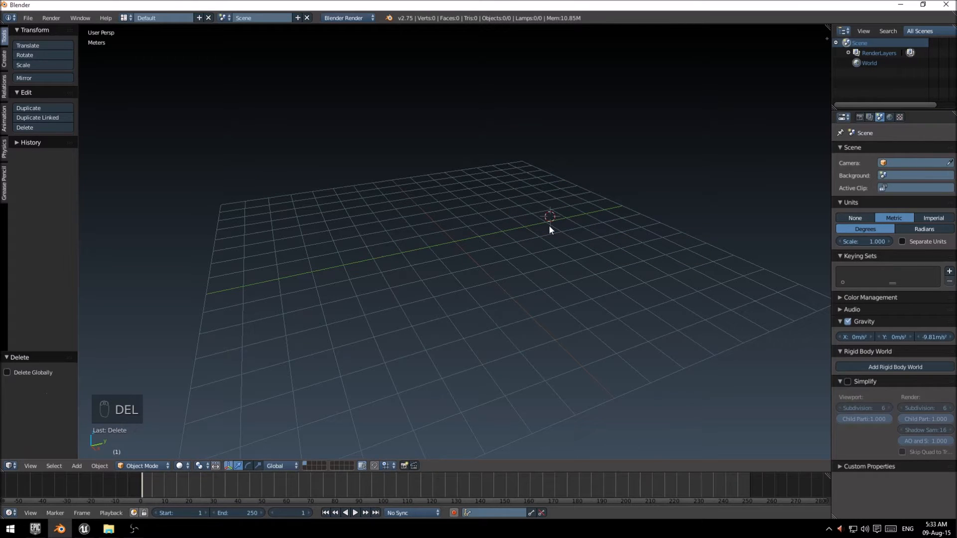
{"action": "key", "text": "shift+c"}
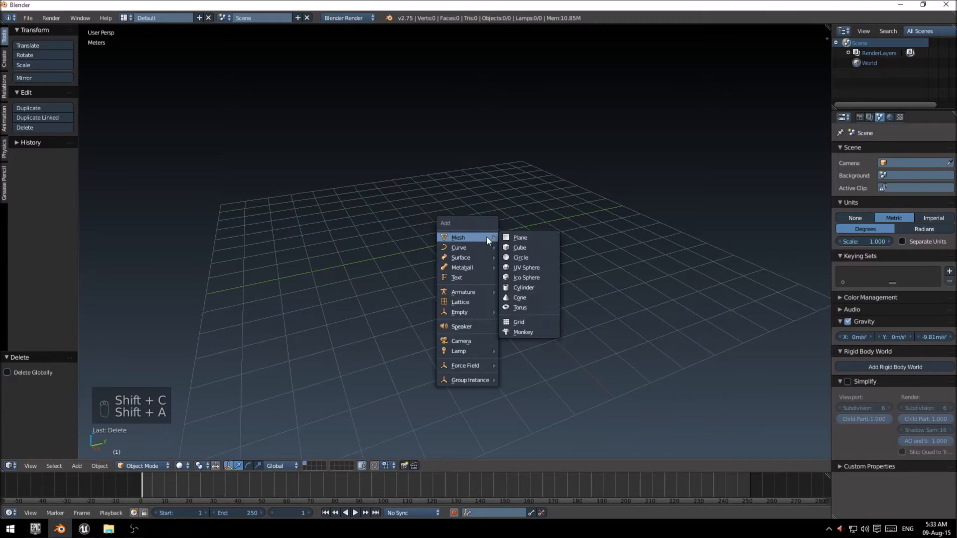
{"action": "mouse_move", "coordinate": [523, 250]}
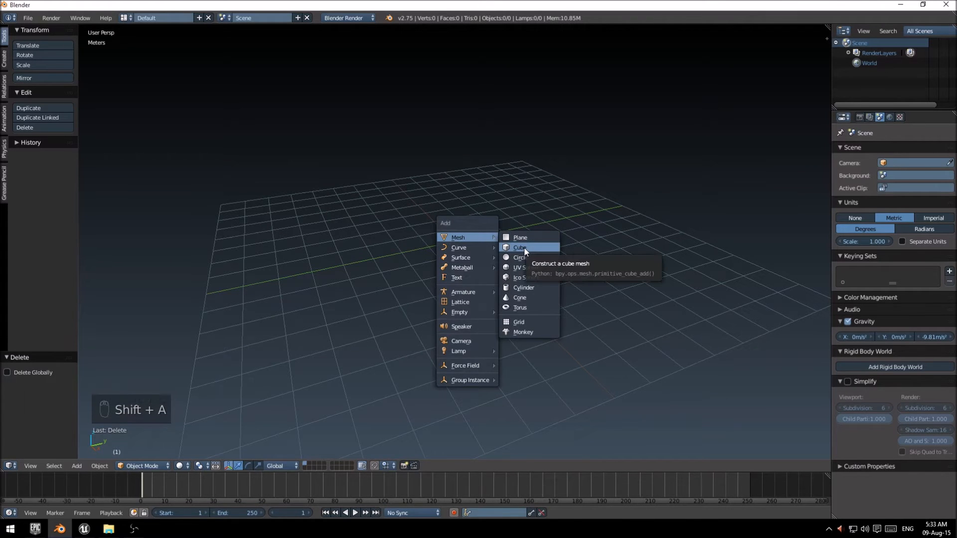
{"action": "left_click", "coordinate": [518, 247]}
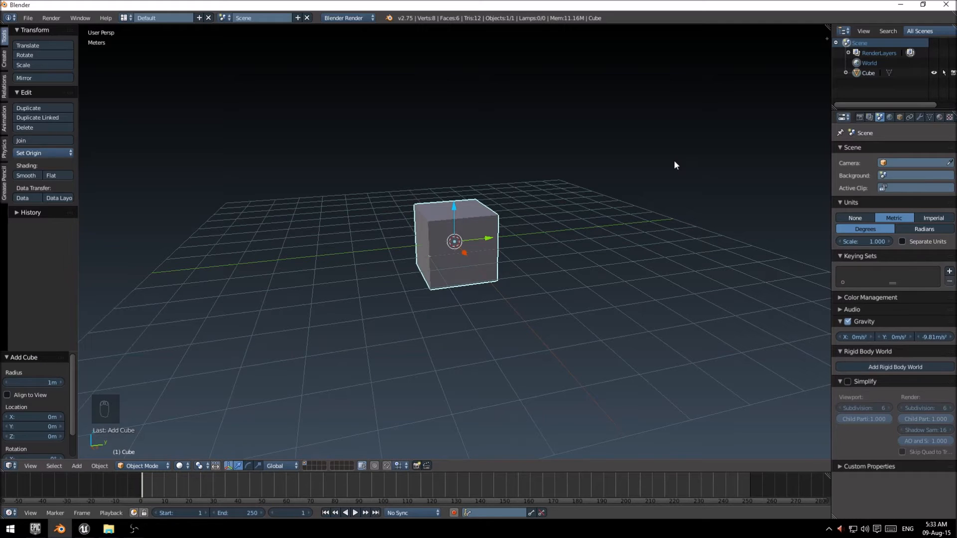
{"action": "key", "text": "N"}
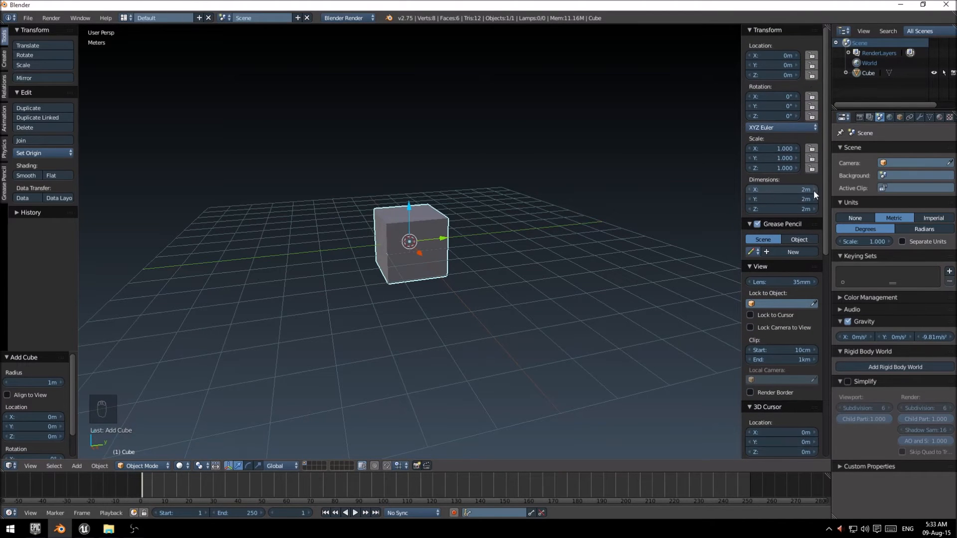
{"action": "mouse_move", "coordinate": [810, 205]}
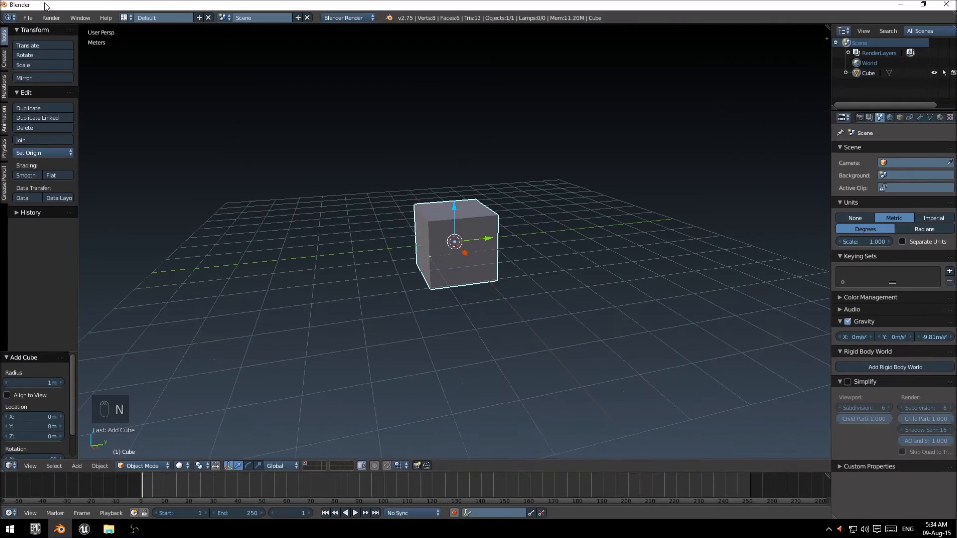
- Start an FBX export from the File > Export menu
{"action": "left_click", "coordinate": [28, 18]}
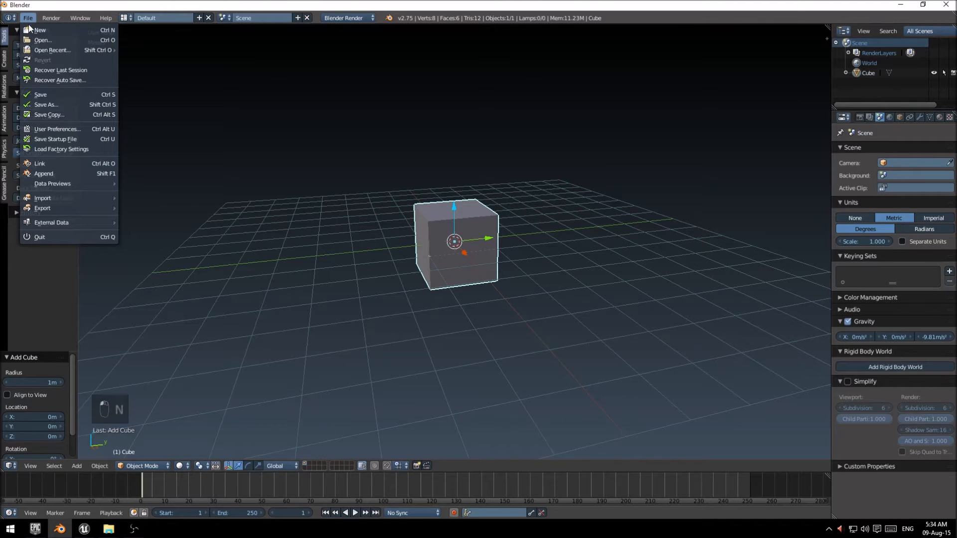
{"action": "mouse_move", "coordinate": [42, 208]}
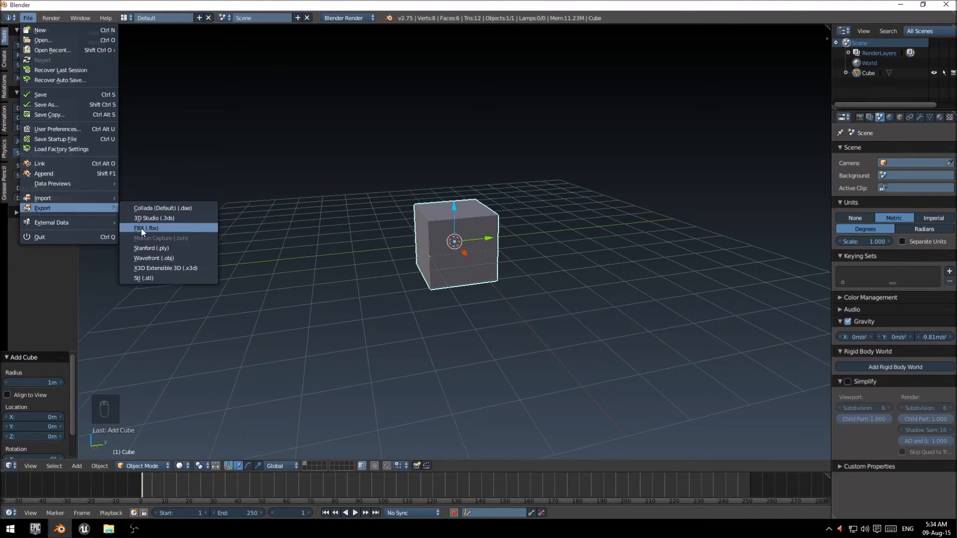
{"action": "left_click", "coordinate": [146, 228]}
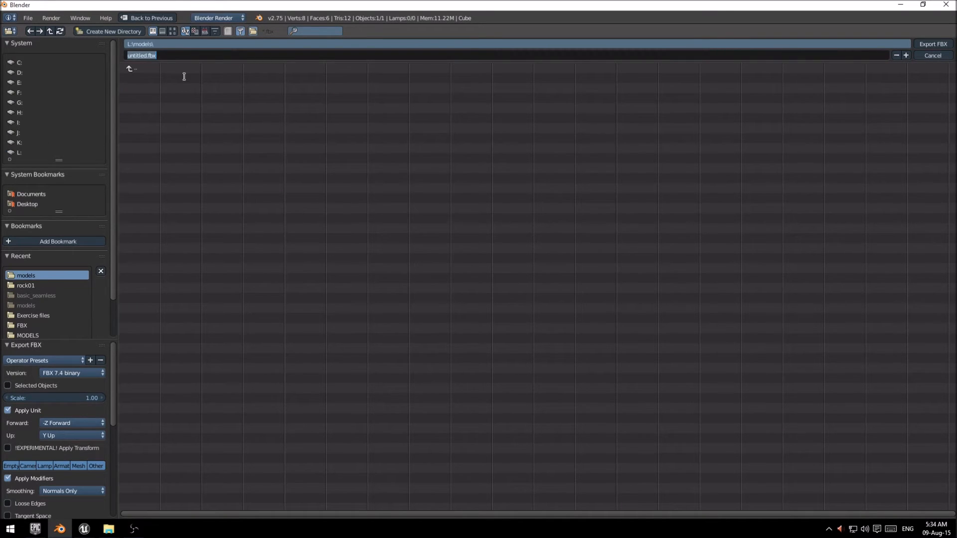
- Name the export cube_test and limit it to selected objects
{"action": "type", "text": "cube_test"}
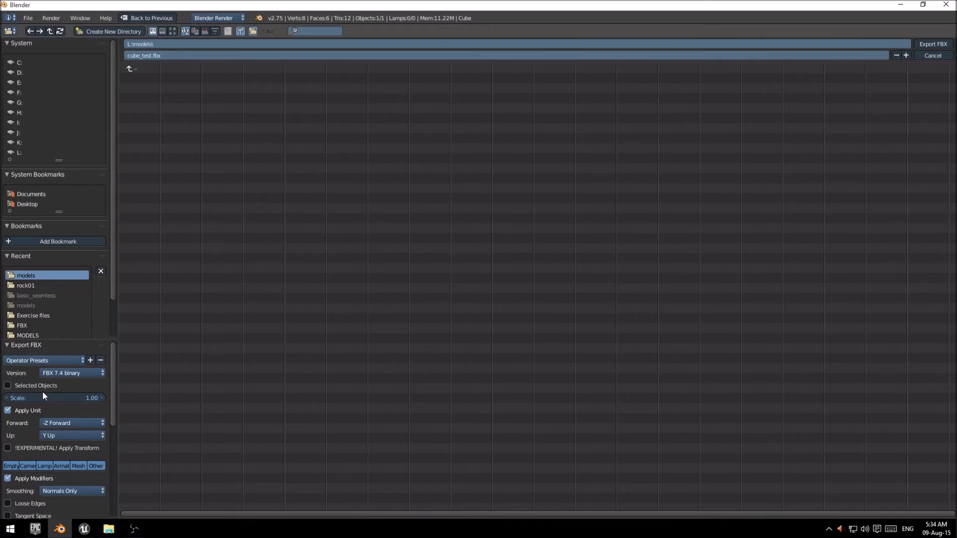
{"action": "left_click", "coordinate": [7, 385]}
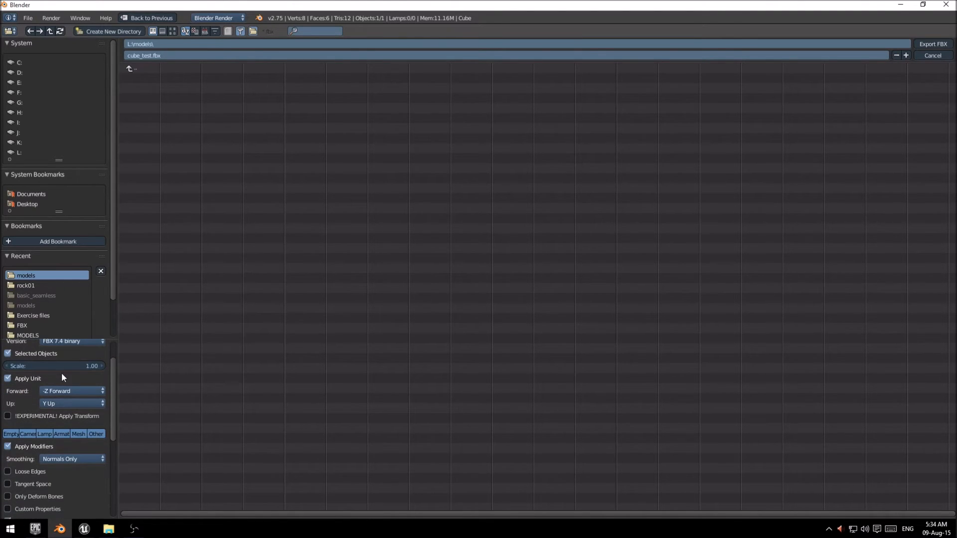
{"action": "mouse_move", "coordinate": [87, 368]}
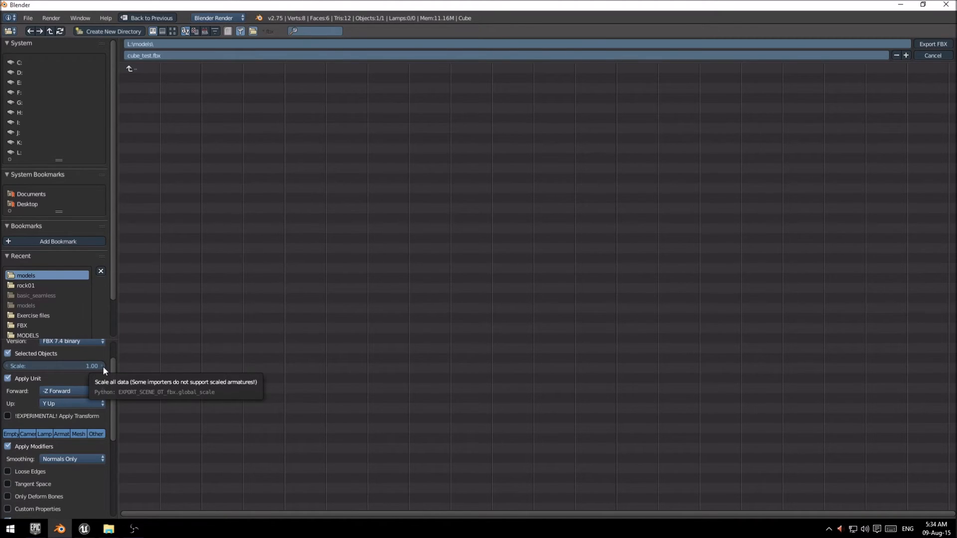
{"action": "mouse_move", "coordinate": [84, 368]}
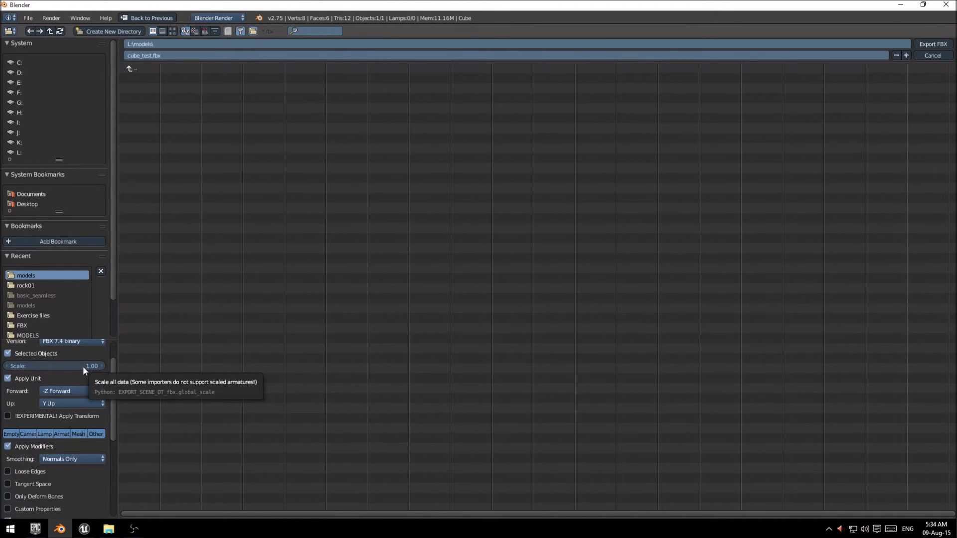
{"action": "mouse_move", "coordinate": [17, 368]}
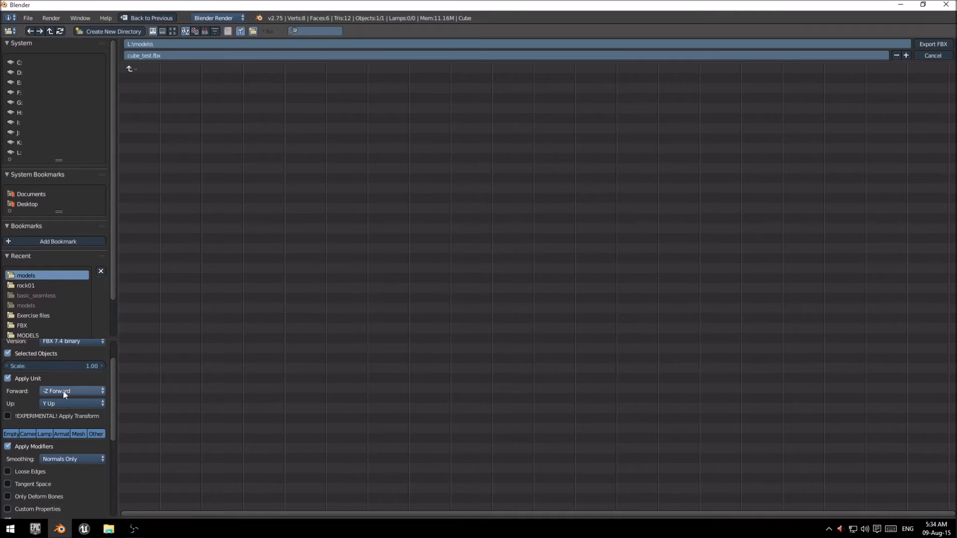
{"action": "mouse_move", "coordinate": [23, 387]}
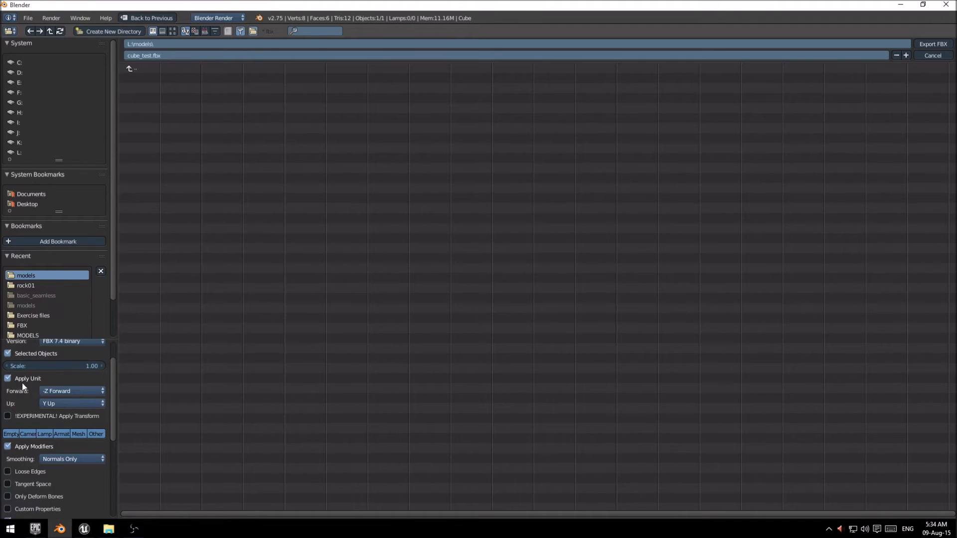
{"action": "left_click", "coordinate": [71, 391]}
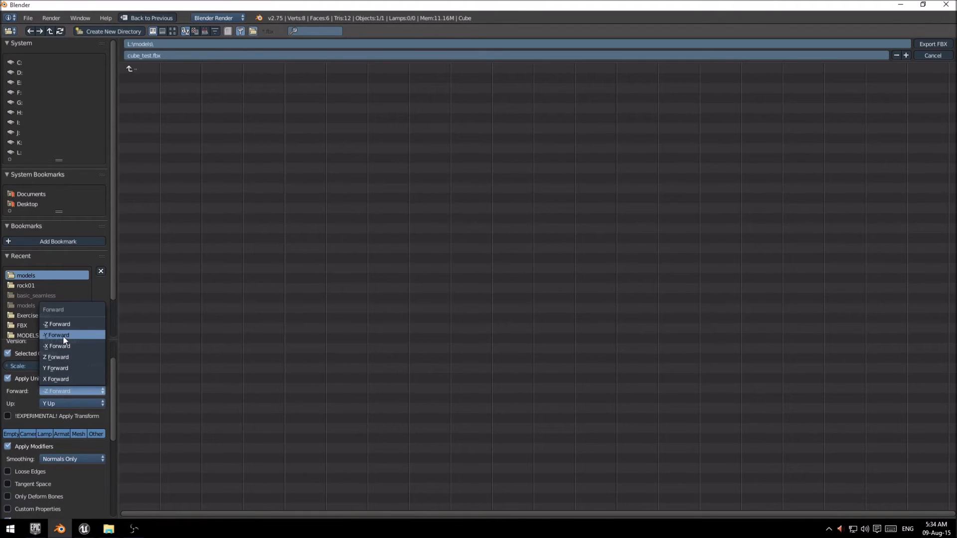
- Set the forward axis to -Y and smoothing to Edge
{"action": "left_click", "coordinate": [56, 334]}
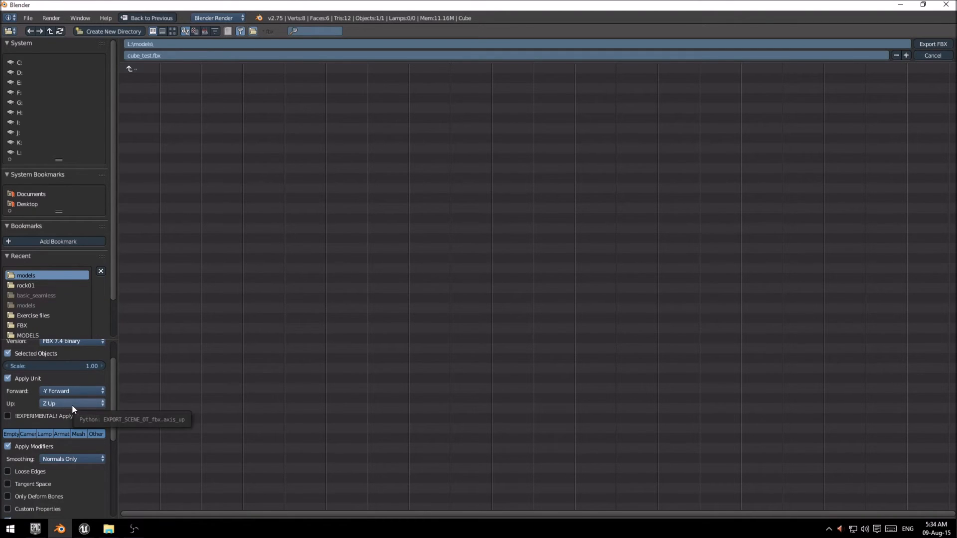
{"action": "mouse_move", "coordinate": [115, 397]}
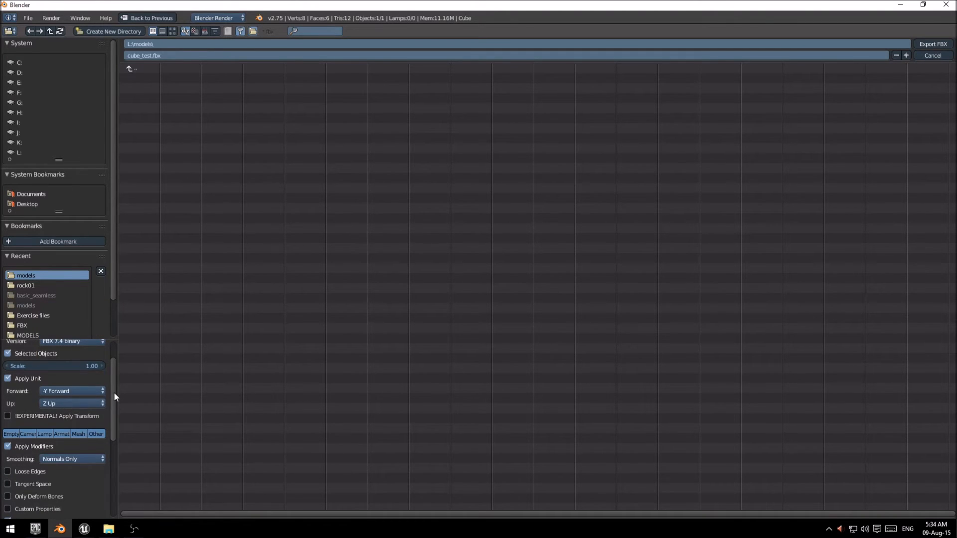
{"action": "mouse_move", "coordinate": [113, 391]}
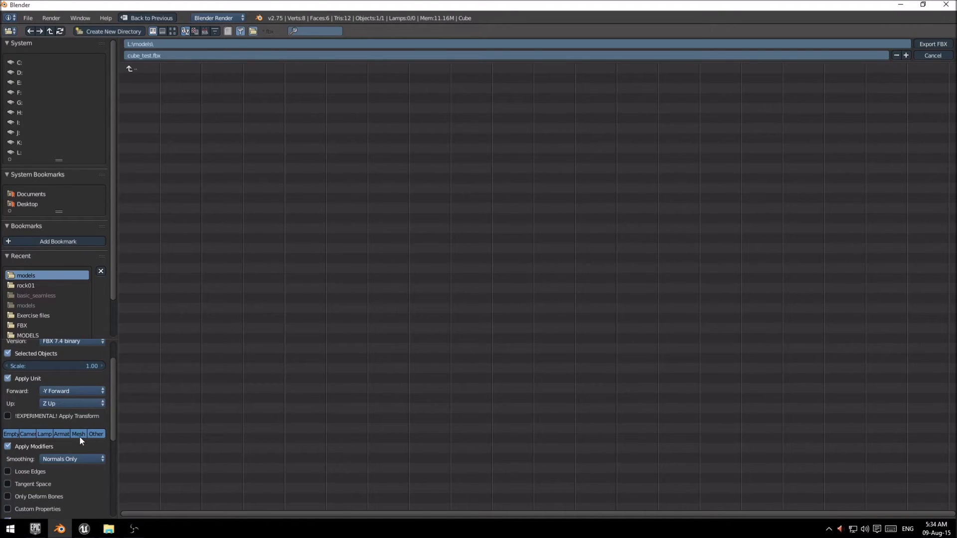
{"action": "mouse_move", "coordinate": [76, 441]}
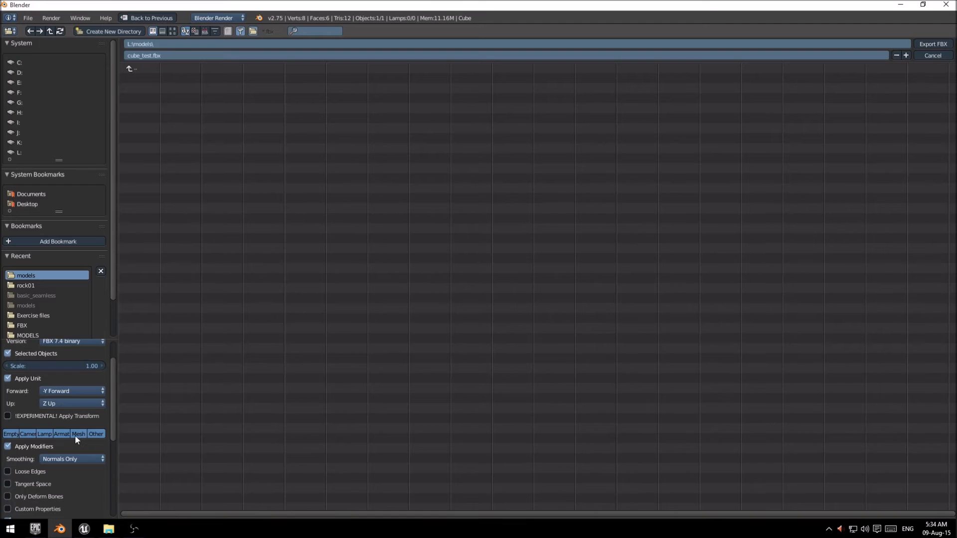
{"action": "mouse_move", "coordinate": [78, 433]}
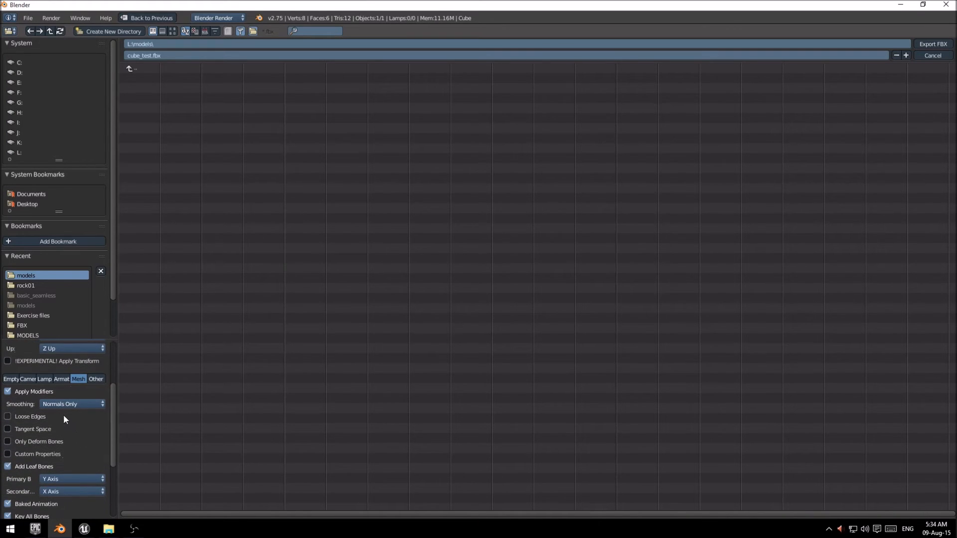
{"action": "left_click", "coordinate": [72, 404]}
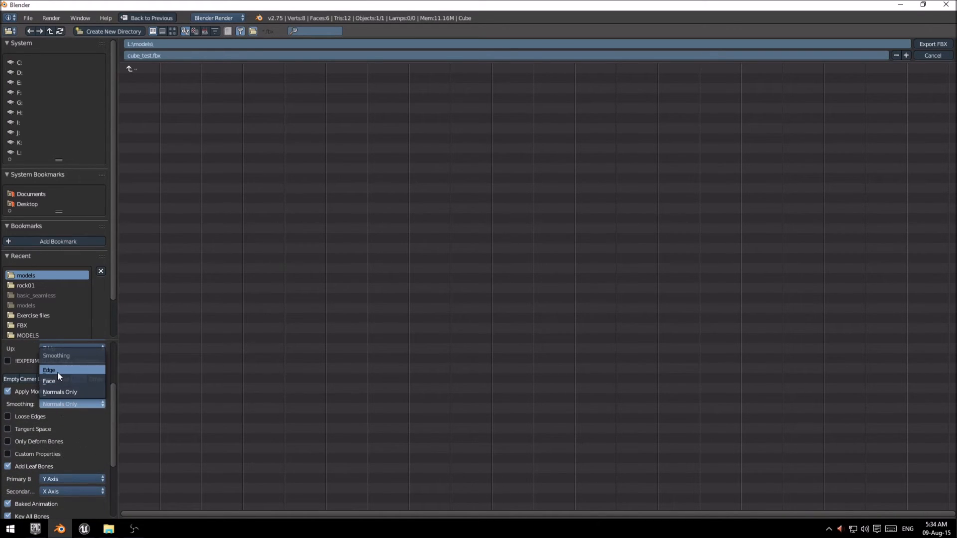
{"action": "left_click", "coordinate": [48, 370]}
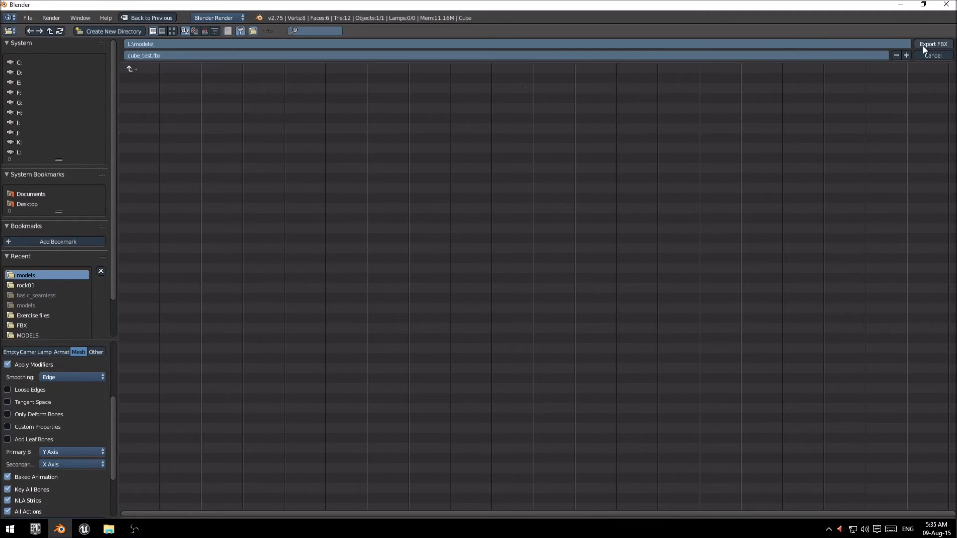
- Export the cube as cube_test.fbx
{"action": "left_click", "coordinate": [934, 42]}
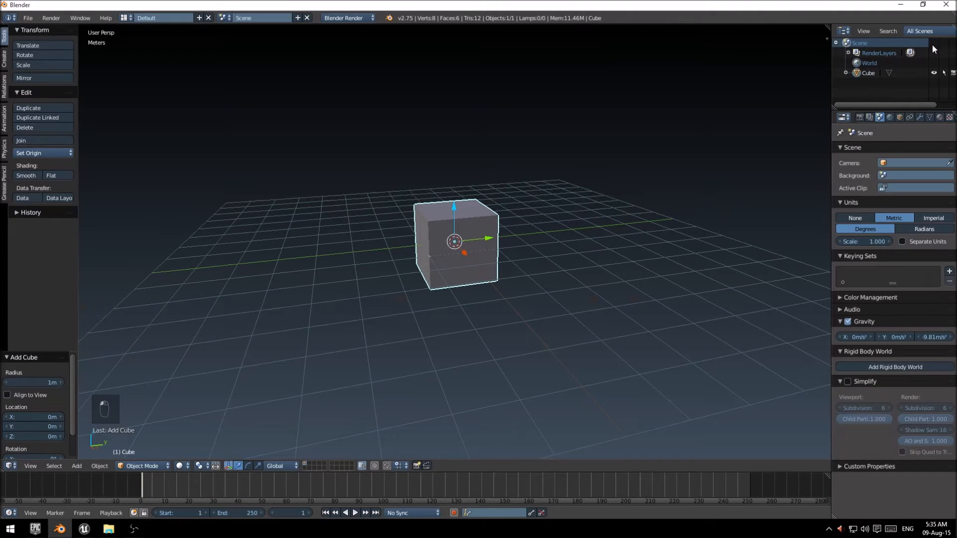
{"action": "mouse_move", "coordinate": [900, 5]}
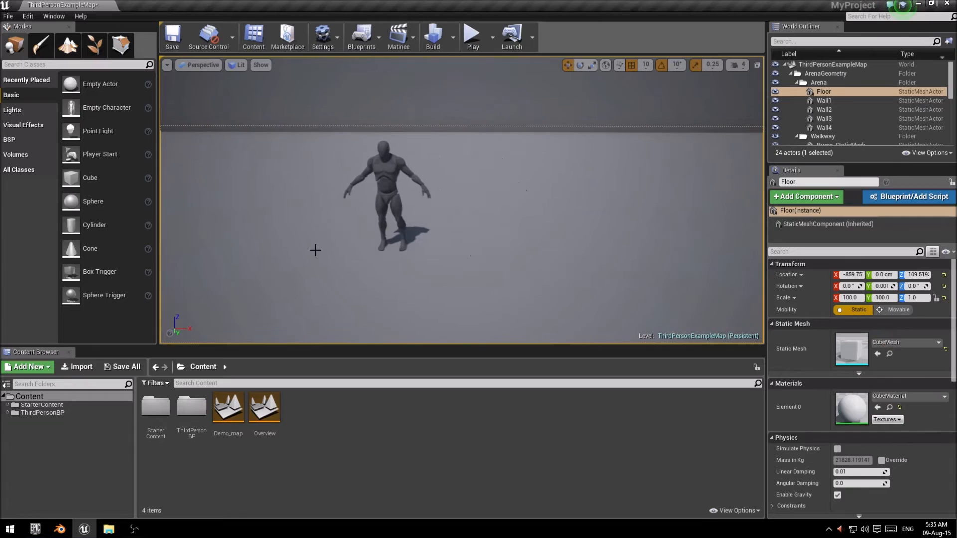
- Import cube_test.fbx into Content with the default FBX import options
{"action": "left_click", "coordinate": [77, 366]}
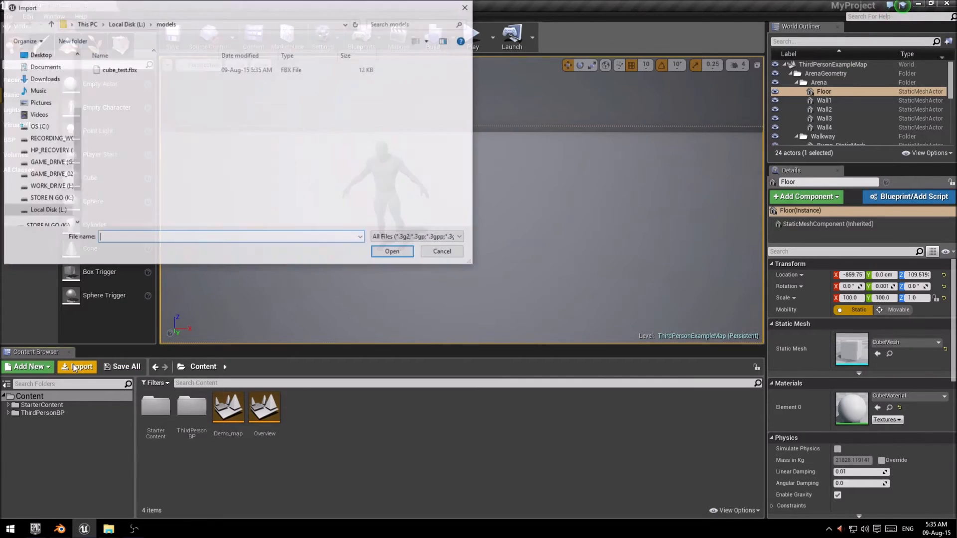
{"action": "left_click", "coordinate": [117, 69]}
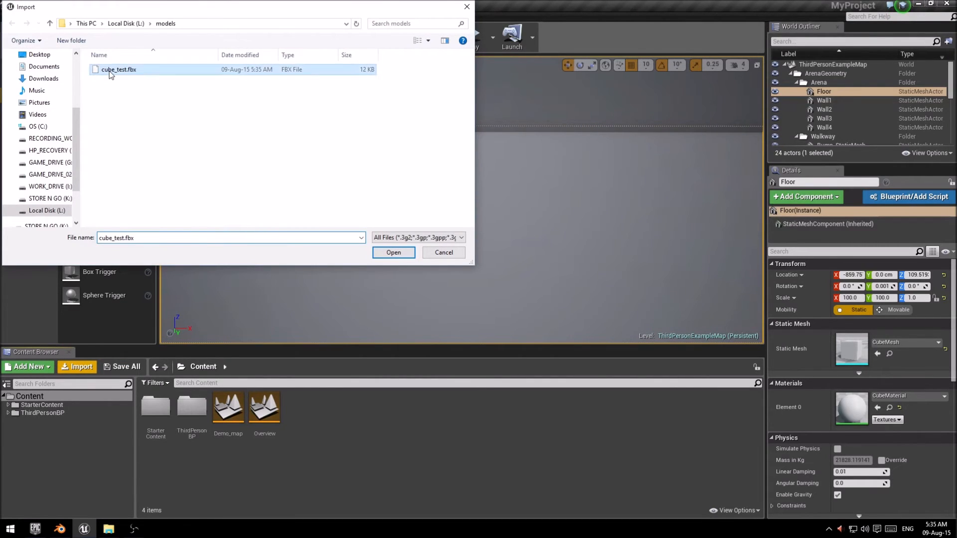
{"action": "left_click", "coordinate": [393, 253]}
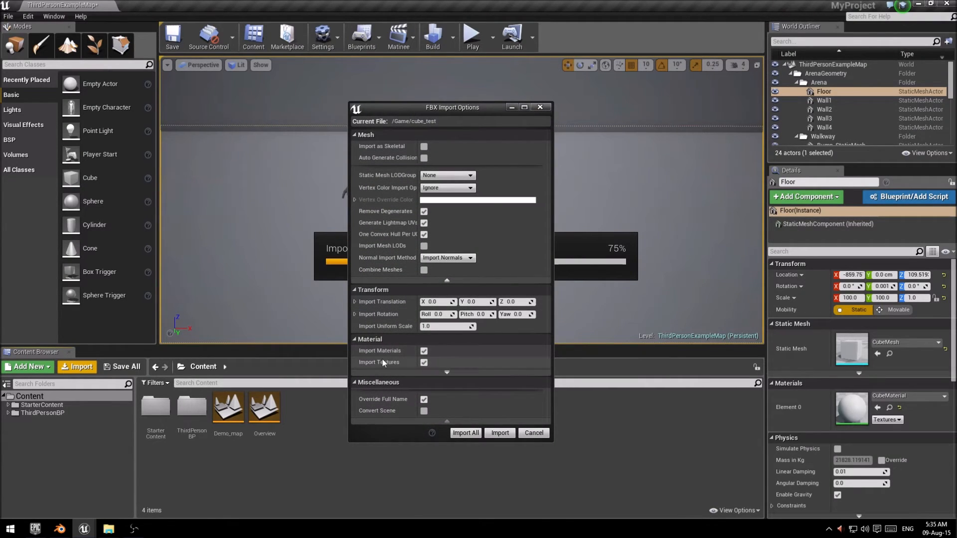
{"action": "mouse_move", "coordinate": [419, 369]}
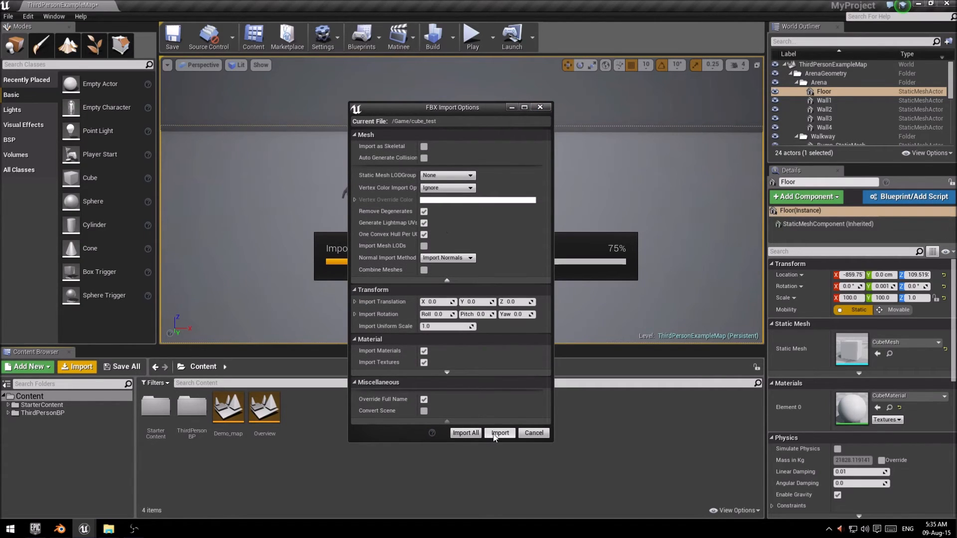
{"action": "left_click", "coordinate": [499, 433]}
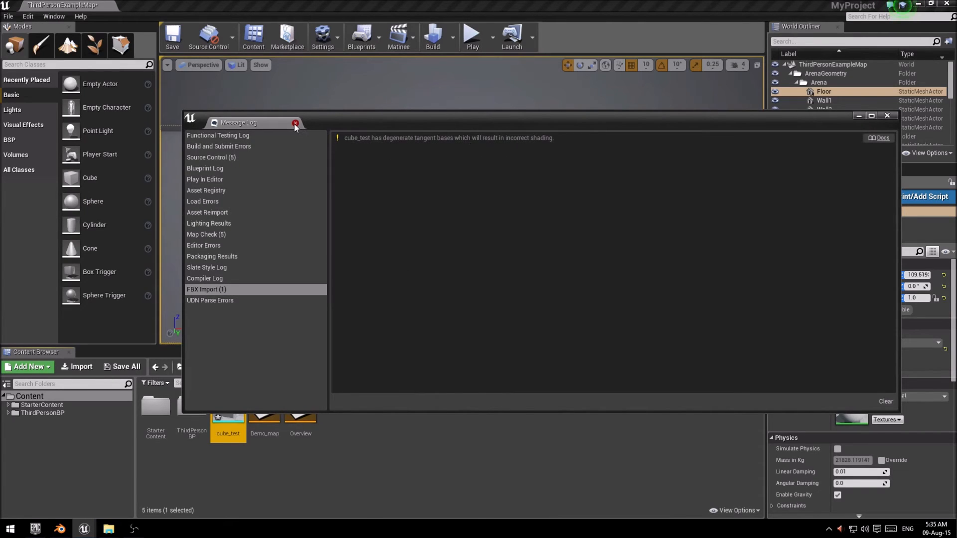
{"action": "mouse_move", "coordinate": [296, 126]}
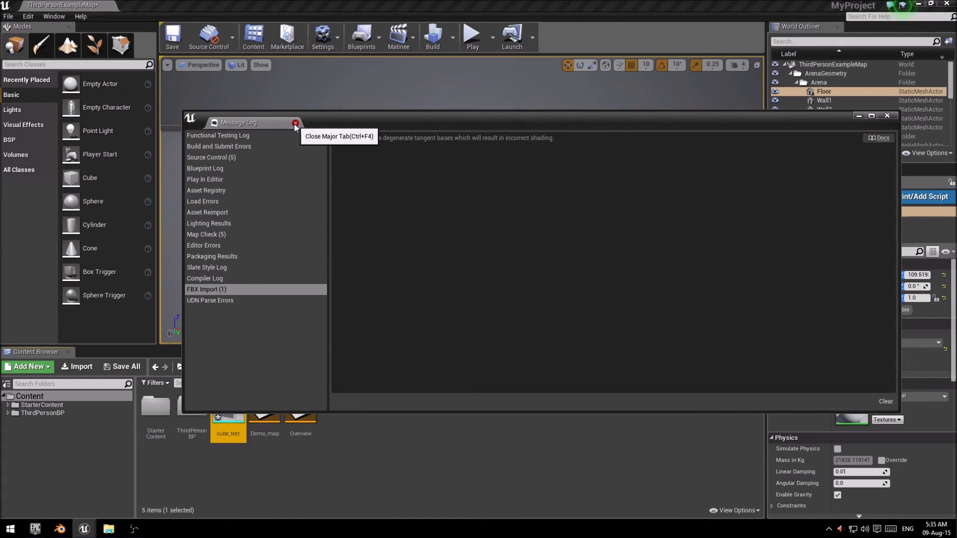
- Close the Message Log showing the degenerate tangent bases warning
{"action": "left_click", "coordinate": [295, 122]}
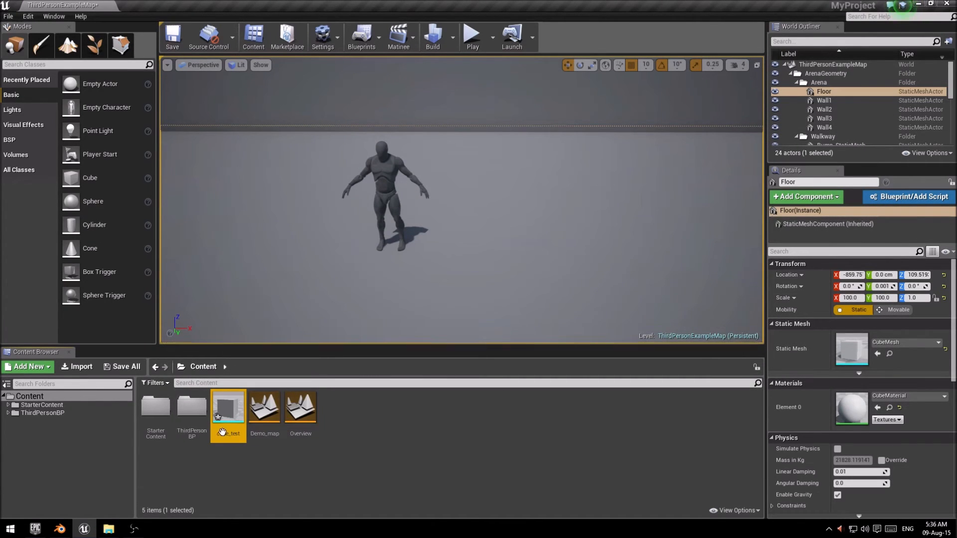
{"action": "mouse_move", "coordinate": [228, 432]}
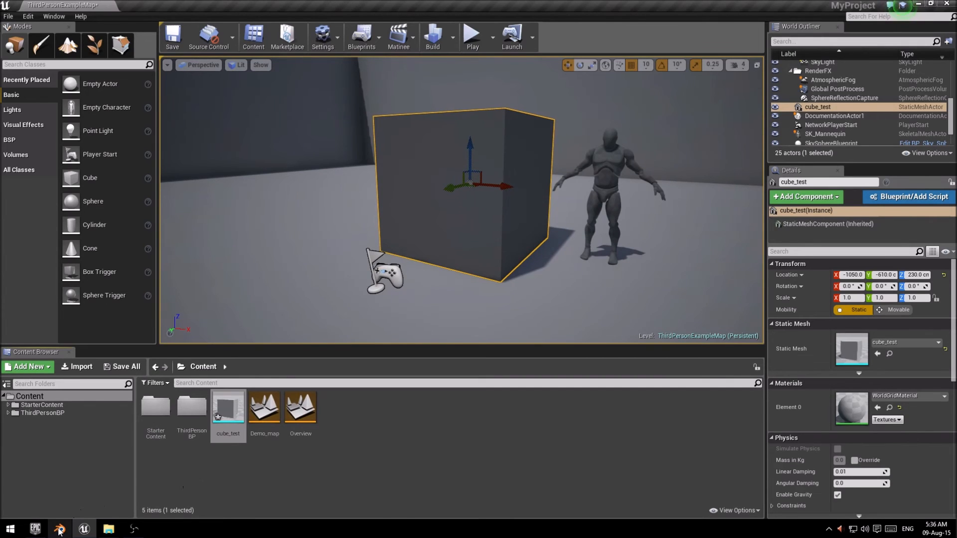
- Switch from Unreal back to Blender via the taskbar
{"action": "left_click", "coordinate": [55, 527]}
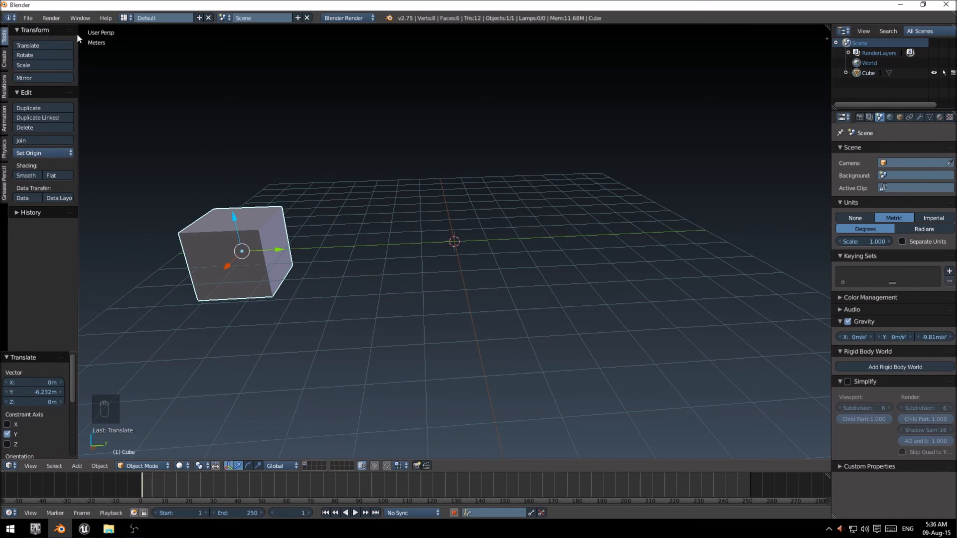
- Export the moved cube from Blender as cube_test02.fbx and bring up Unreal's import browser
{"action": "left_click", "coordinate": [31, 17]}
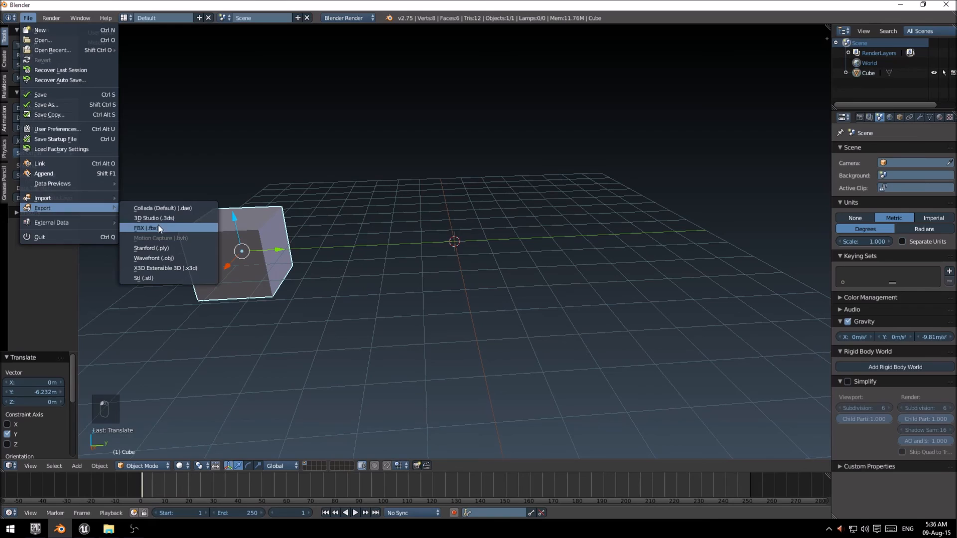
{"action": "left_click", "coordinate": [145, 227]}
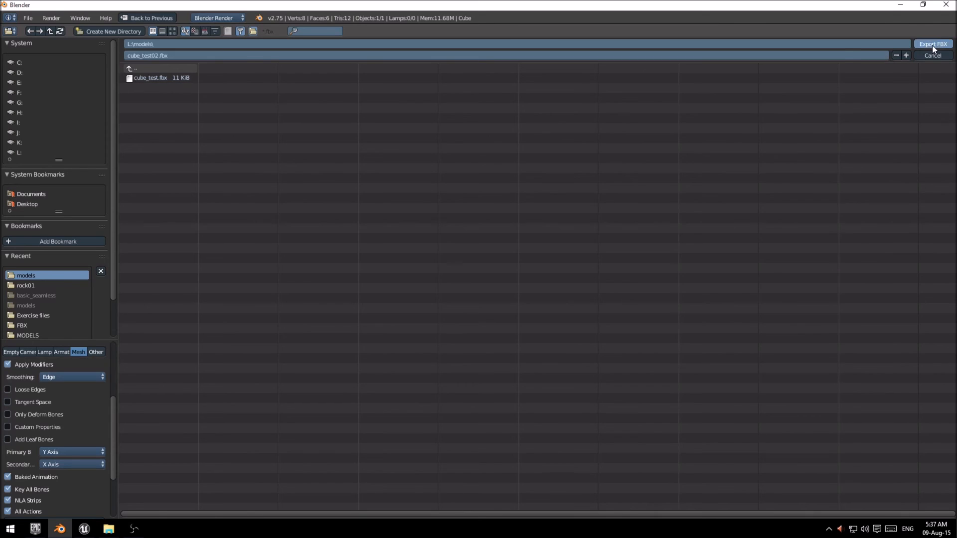
{"action": "left_click", "coordinate": [934, 44]}
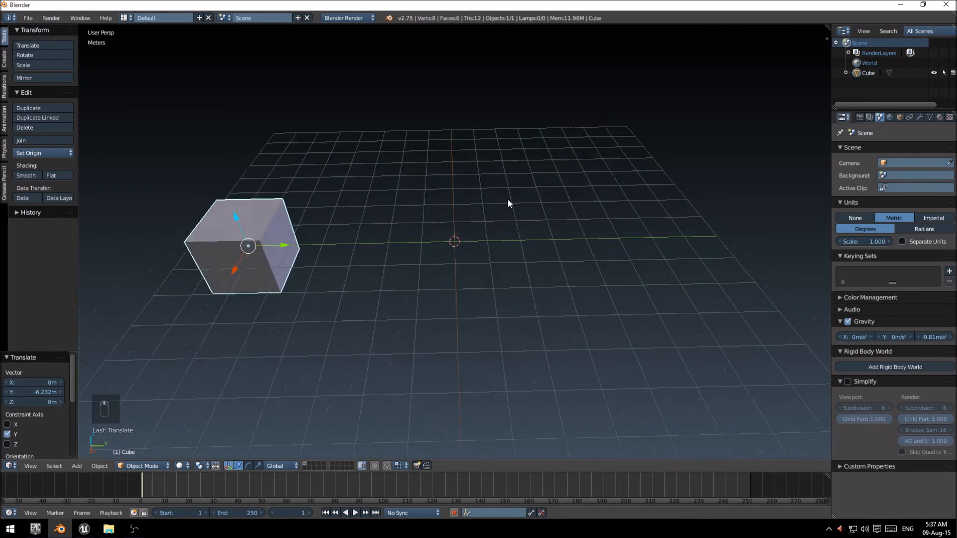
{"action": "left_click_drag", "start_coordinate": [509, 204], "coordinate": [323, 256]}
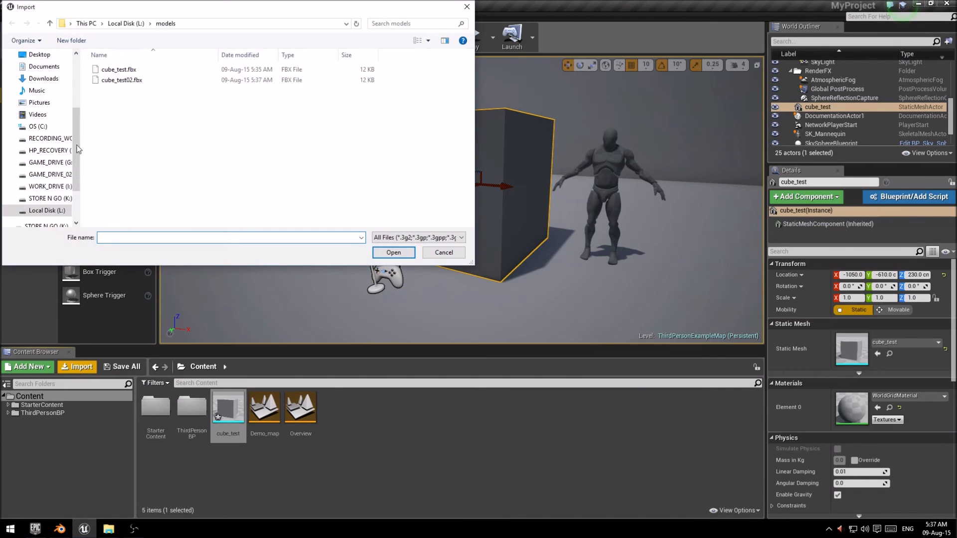
- Import cube_test02.fbx with default settings and place it in the level beside cube_test
{"action": "left_click", "coordinate": [393, 252]}
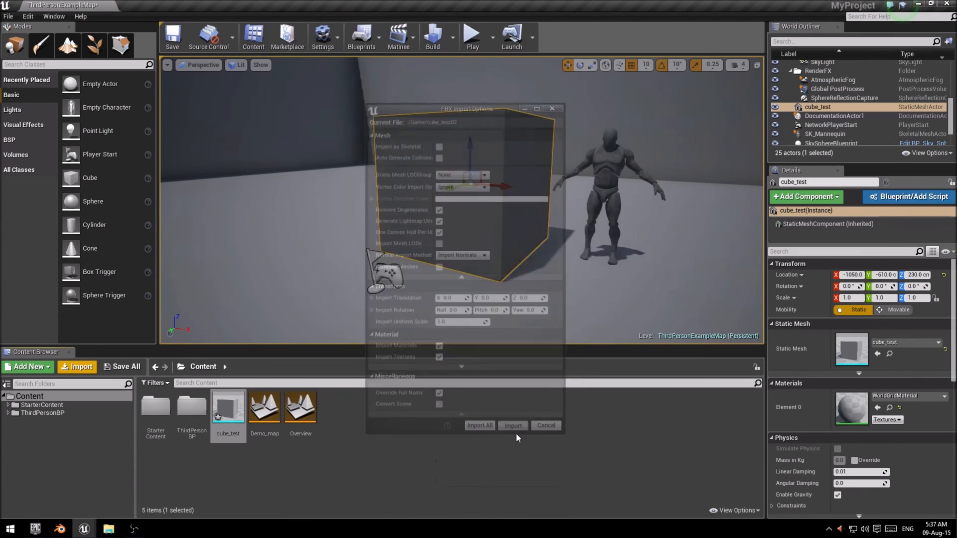
{"action": "left_click", "coordinate": [512, 425]}
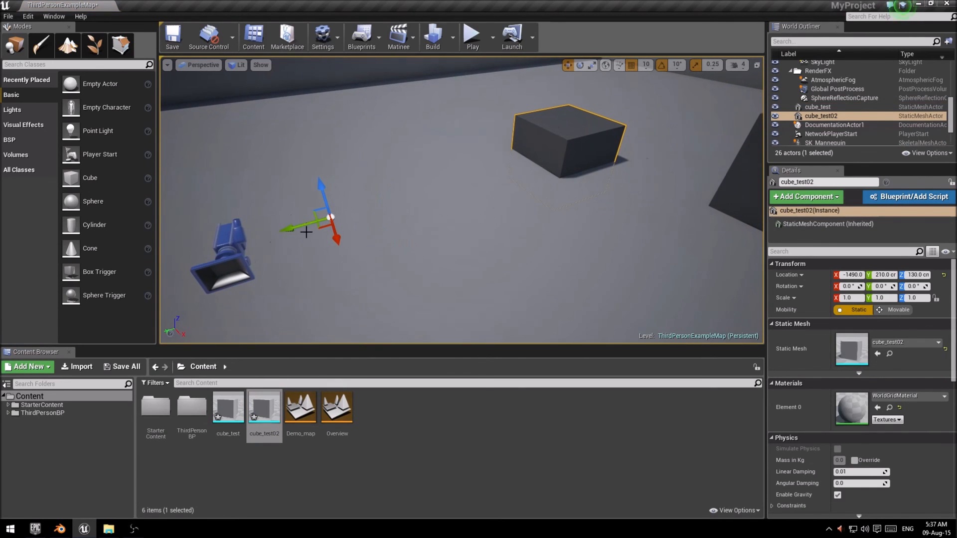
{"action": "left_click_drag", "start_coordinate": [305, 231], "coordinate": [339, 207]}
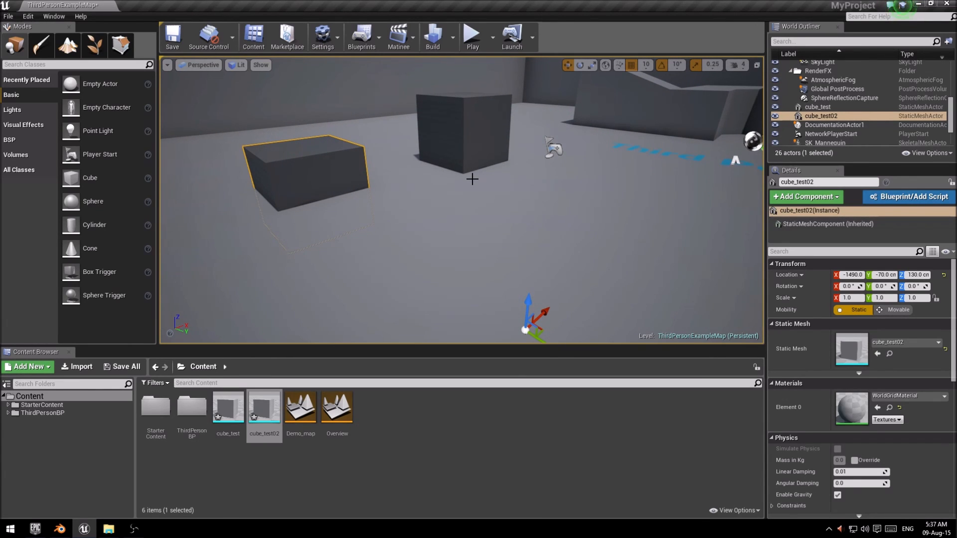
{"action": "mouse_move", "coordinate": [359, 184]}
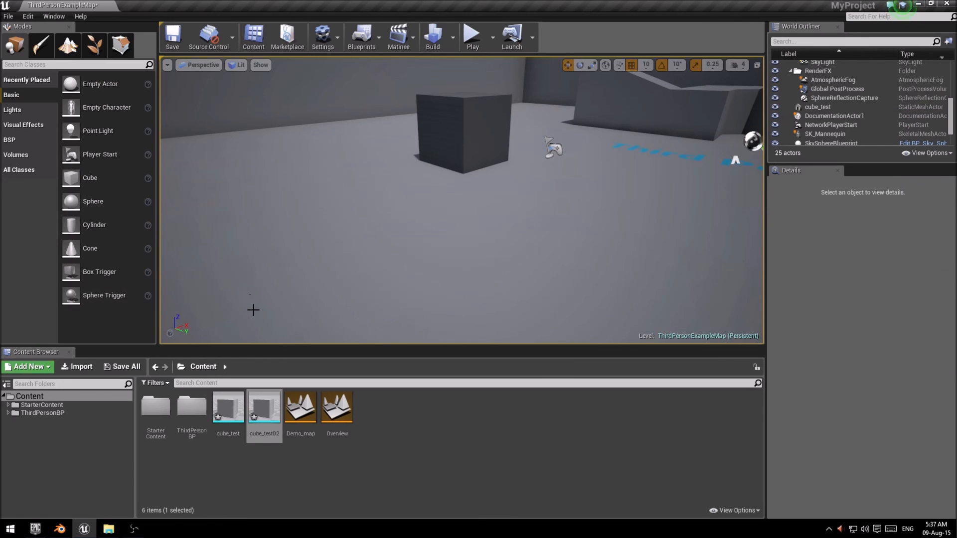
{"action": "mouse_move", "coordinate": [278, 423]}
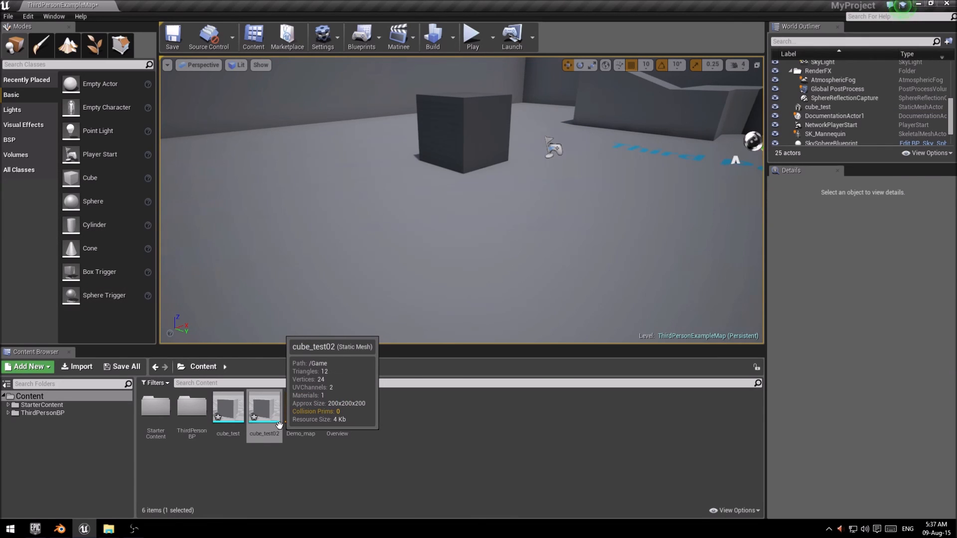